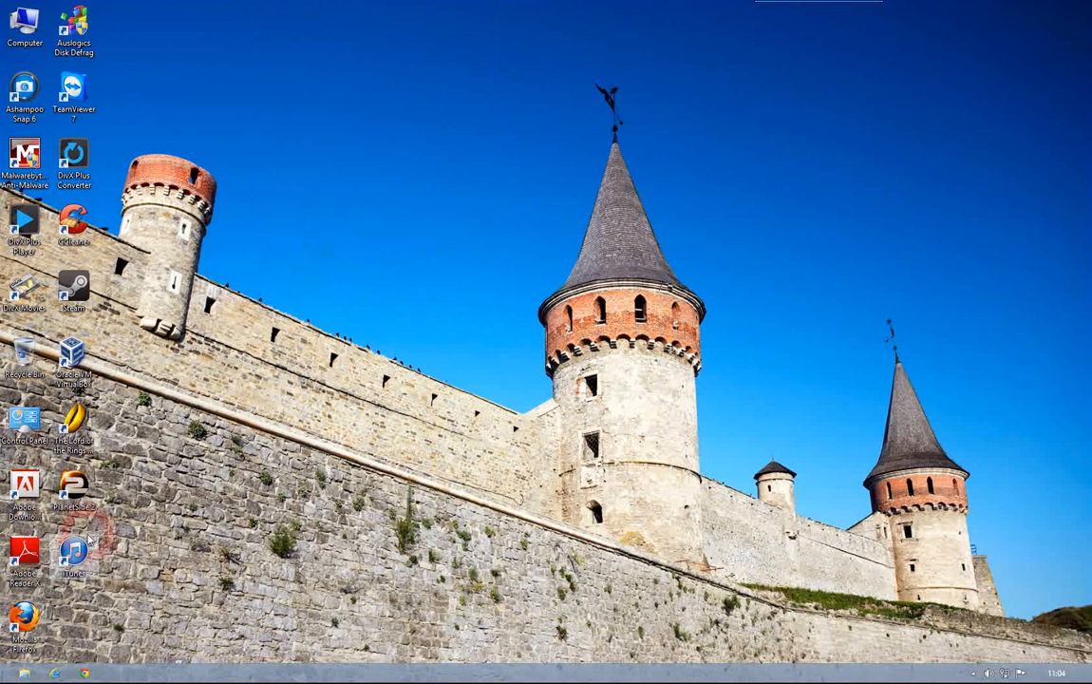
Open Control Panel from its desktop icon and enter User Accounts and Family Safety.
{"action": "left_click", "coordinate": [24, 418]}
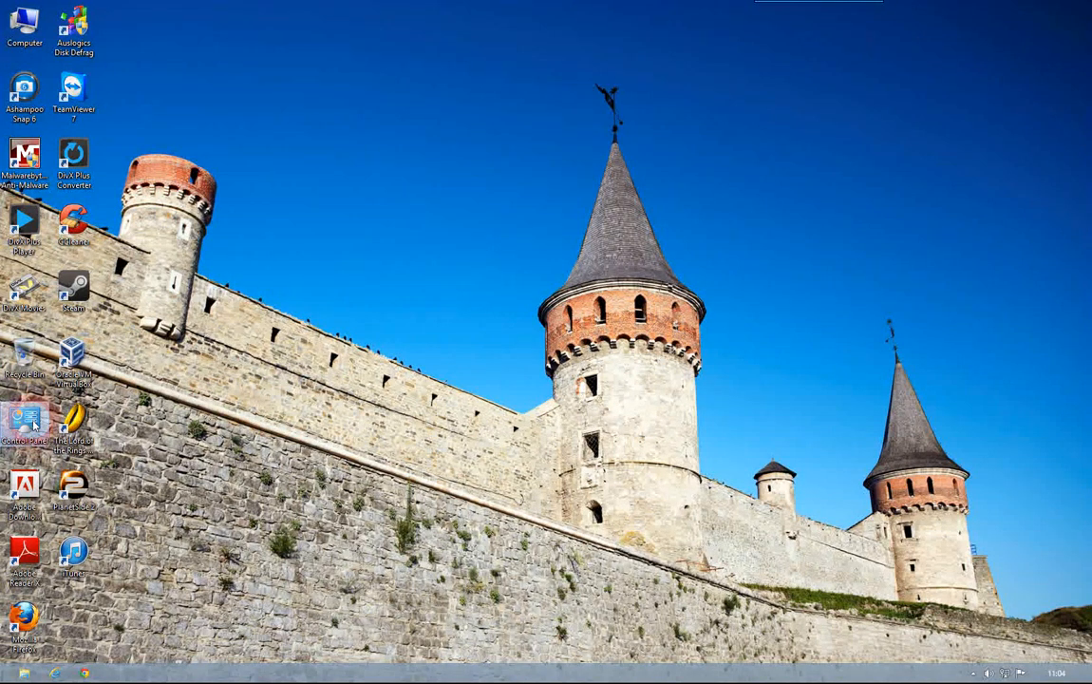
{"action": "double_click", "coordinate": [24, 420]}
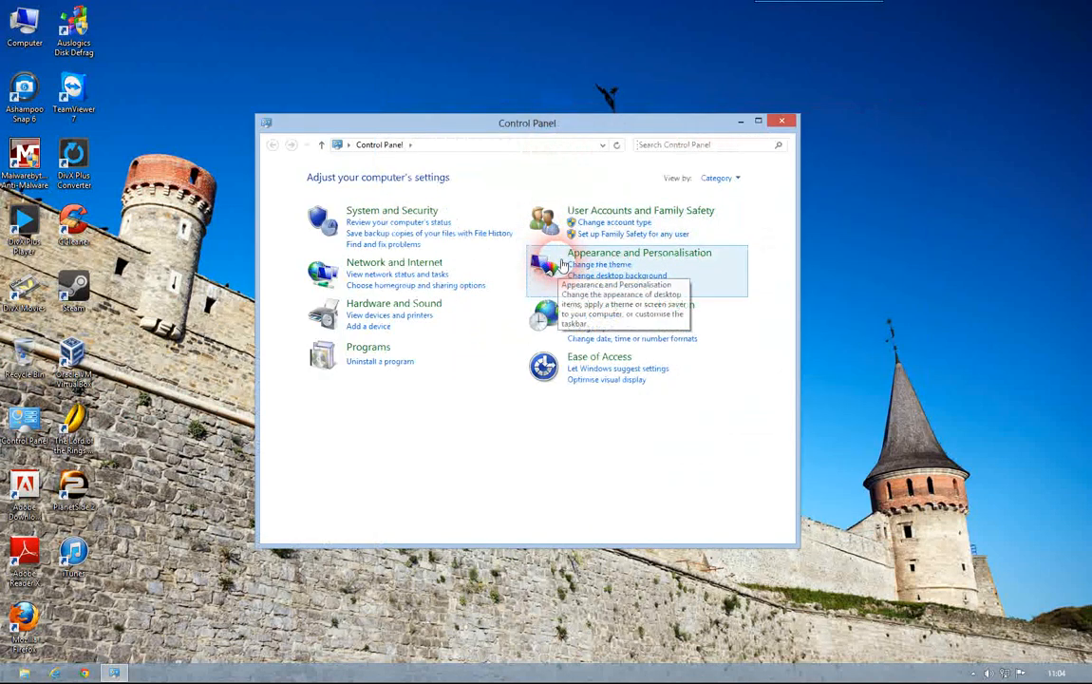
{"action": "left_click", "coordinate": [640, 209]}
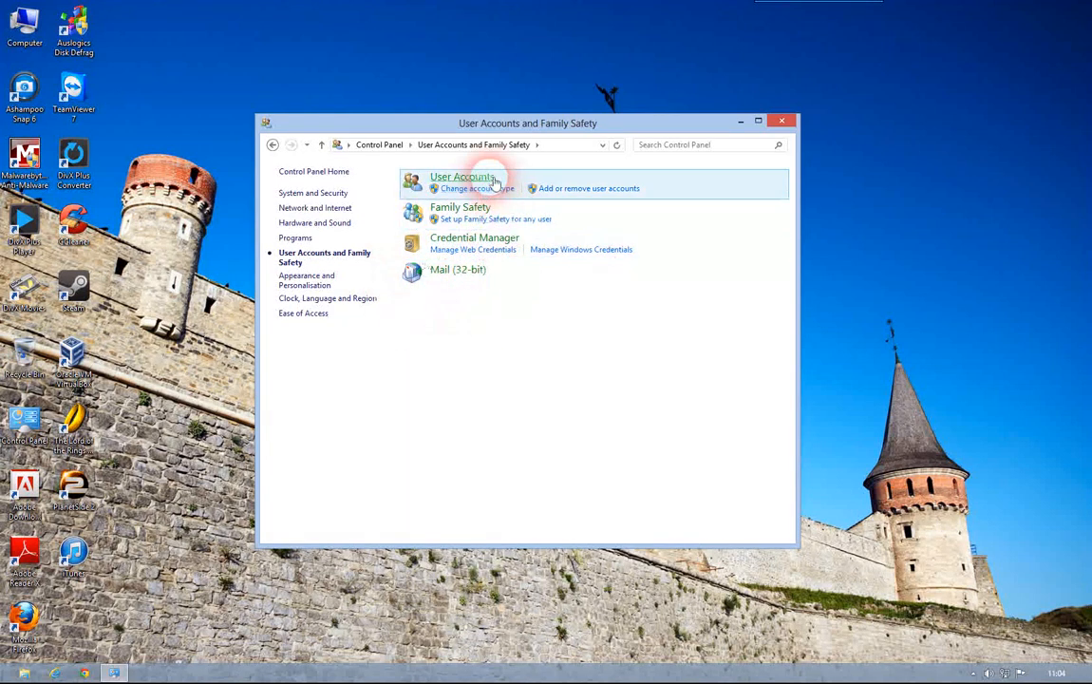
Go to User Accounts, Manage another account, and select the testusers account.
{"action": "left_click", "coordinate": [463, 177]}
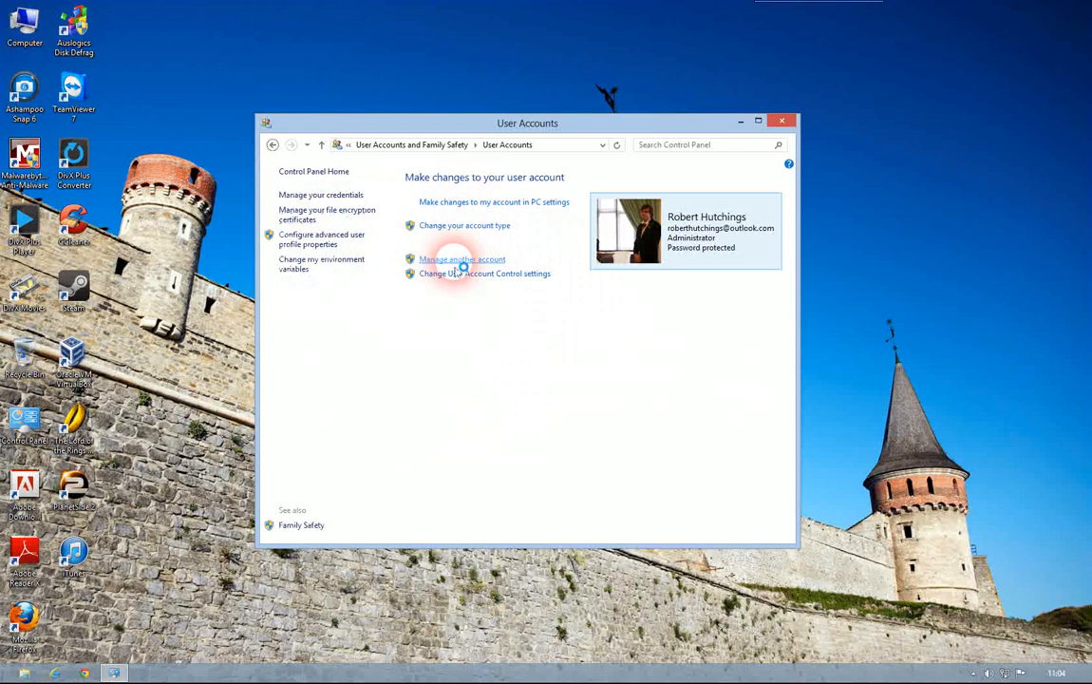
{"action": "left_click", "coordinate": [462, 258]}
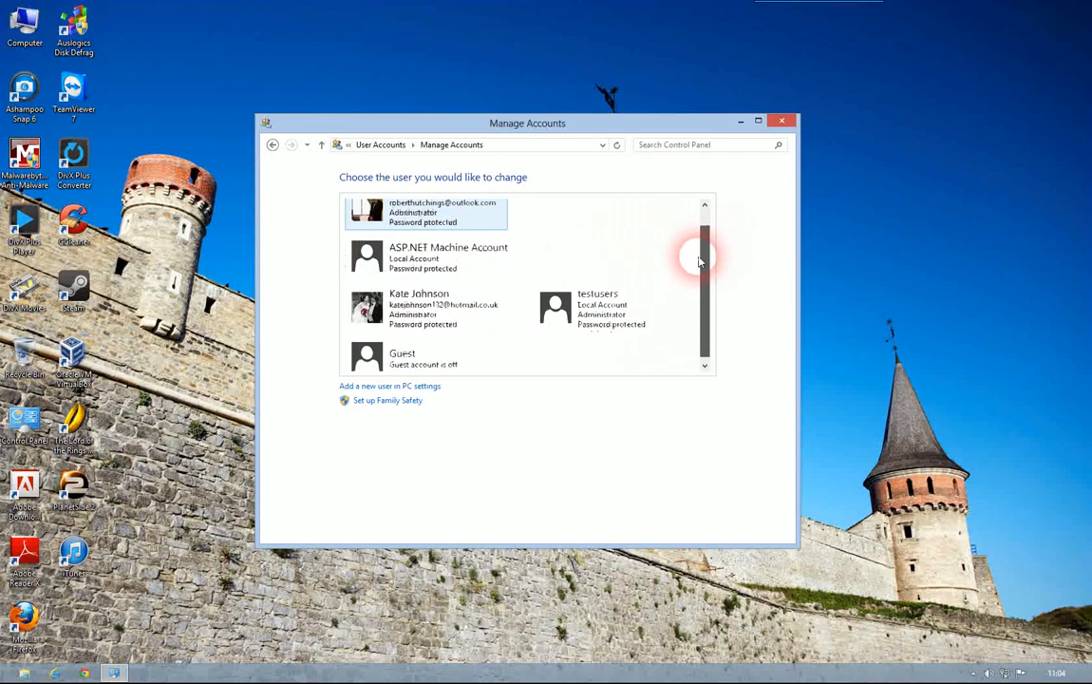
{"action": "scroll", "scroll_direction": "down", "scroll_amount": 3}
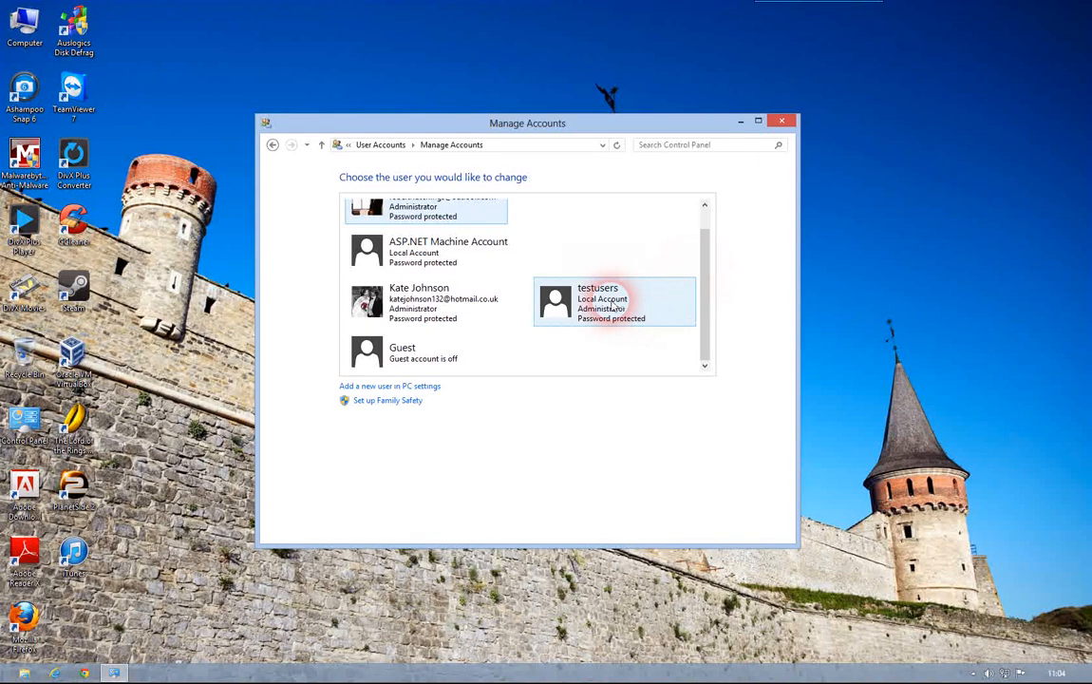
{"action": "left_click", "coordinate": [615, 302]}
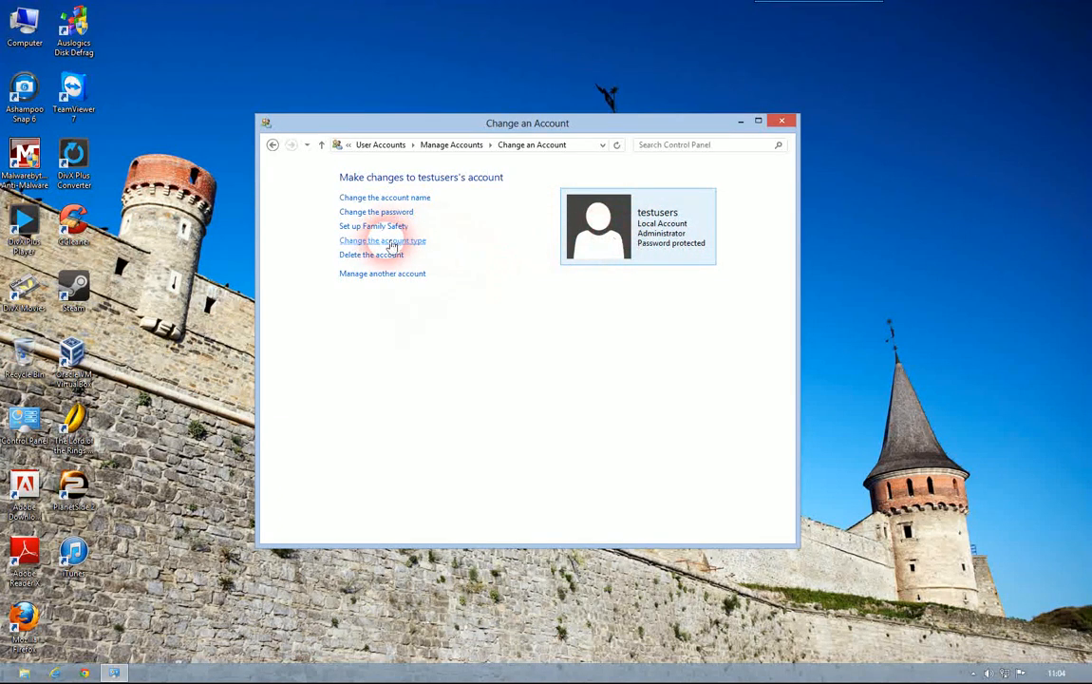
Toggle testusers between Standard and Administrator, cancel the change, and close Control Panel.
{"action": "left_click", "coordinate": [382, 240]}
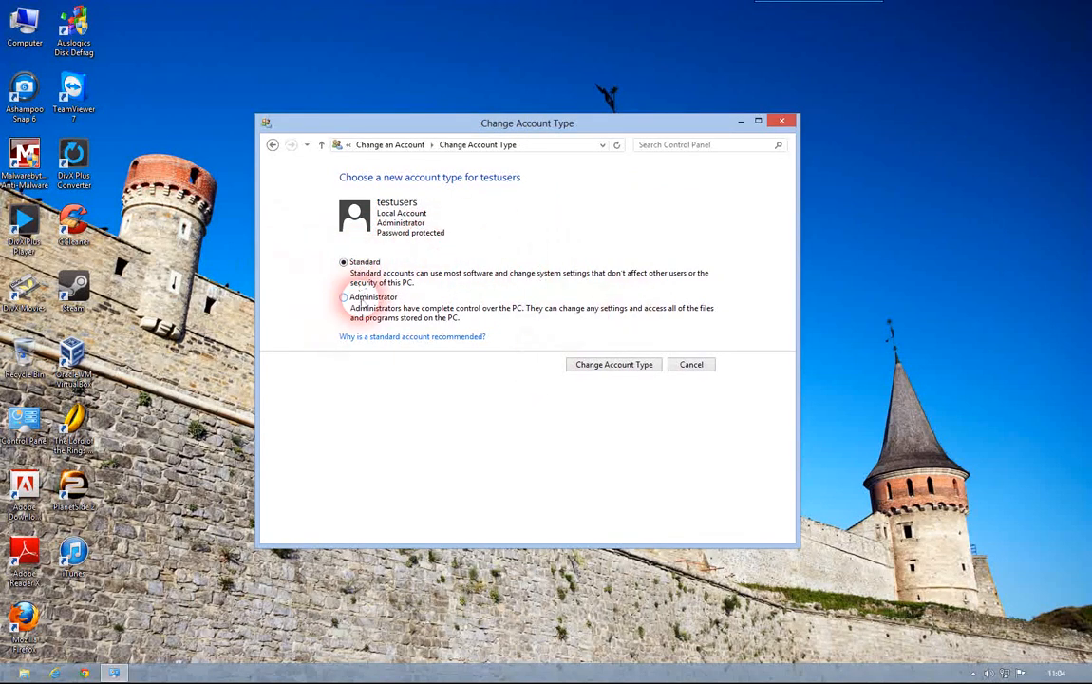
{"action": "left_click", "coordinate": [343, 261]}
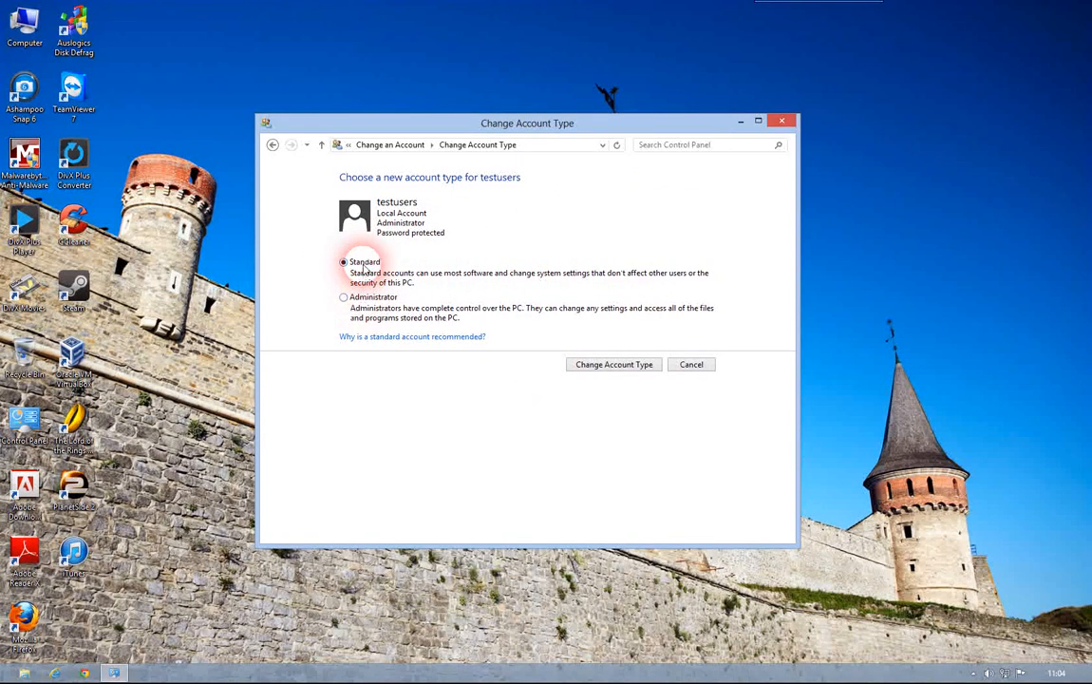
{"action": "left_click", "coordinate": [343, 296]}
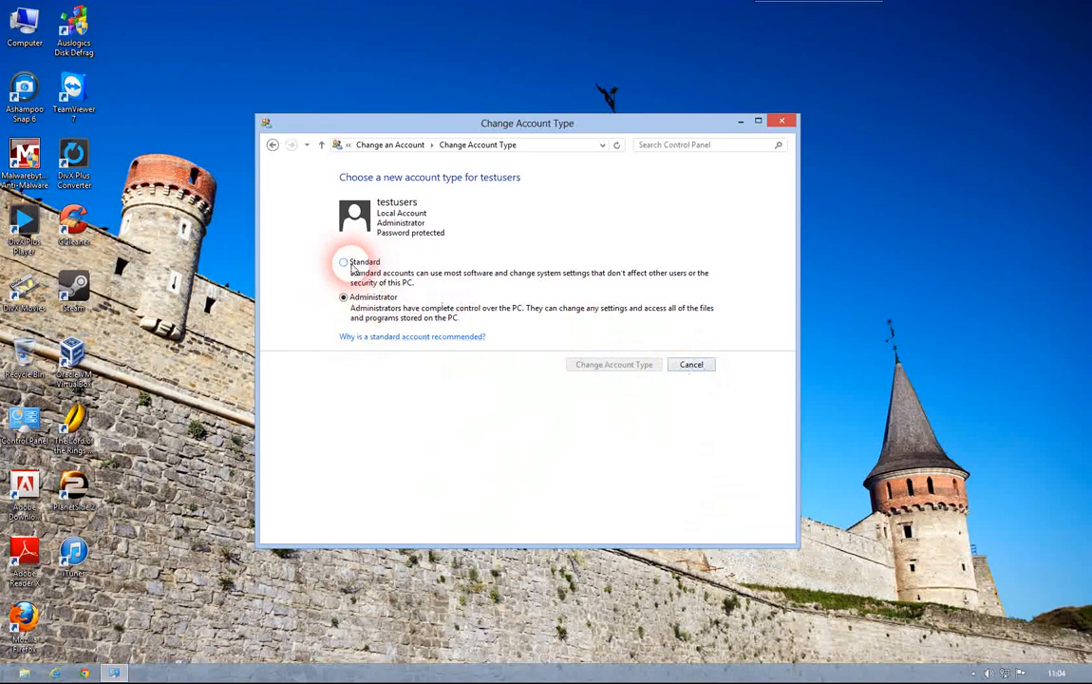
{"action": "mouse_move", "coordinate": [455, 255]}
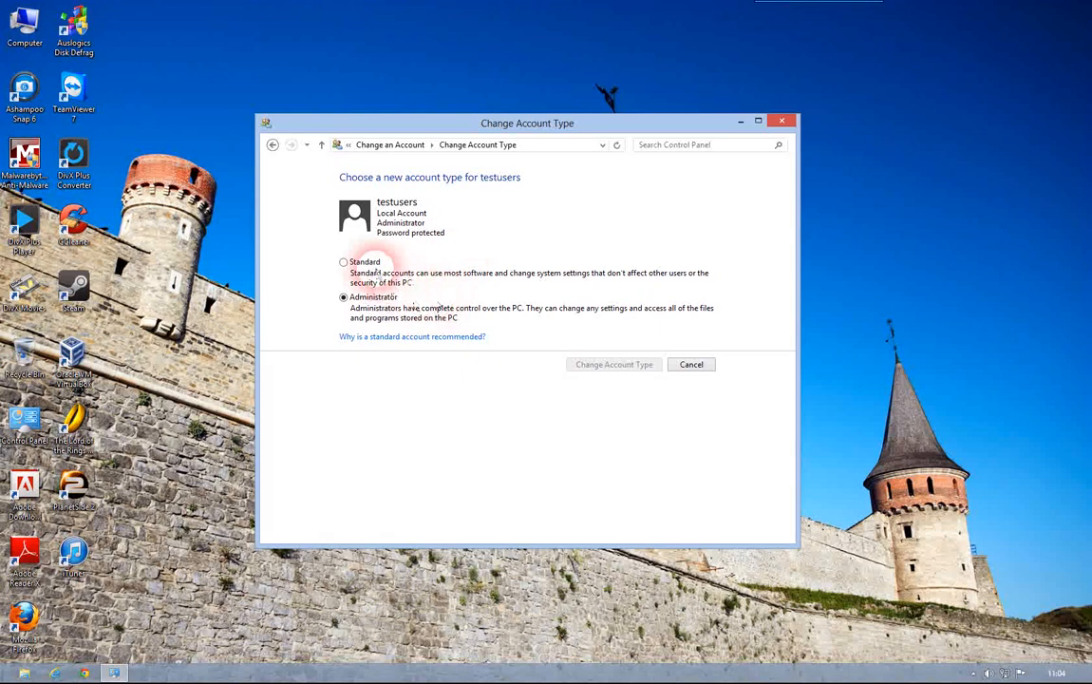
{"action": "left_click", "coordinate": [344, 262]}
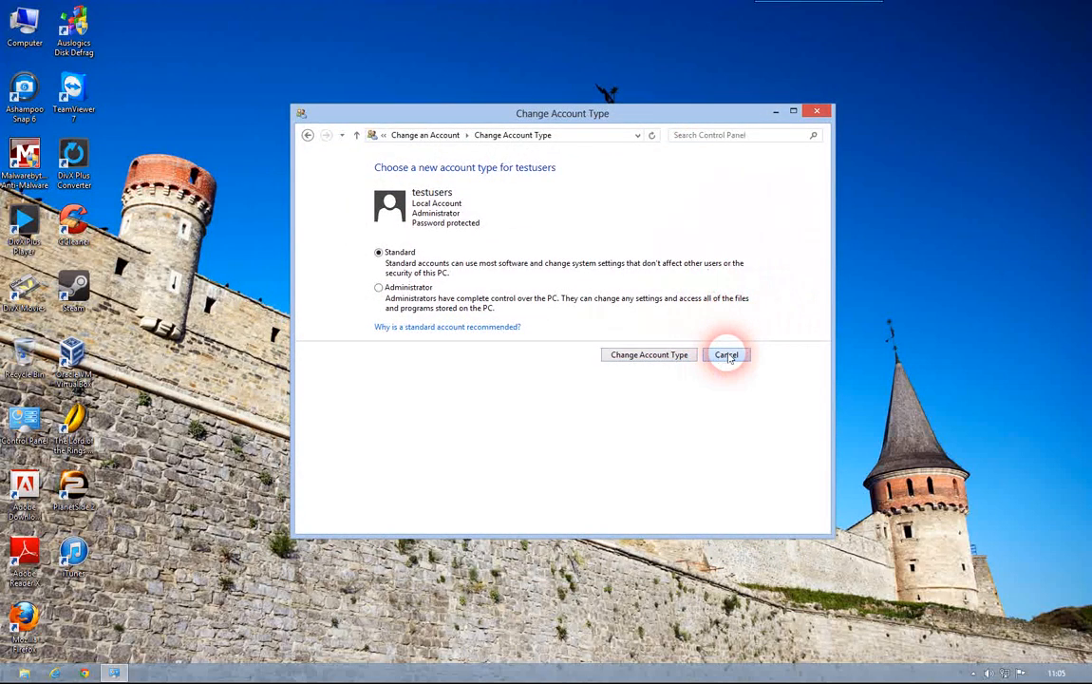
{"action": "left_click", "coordinate": [725, 354]}
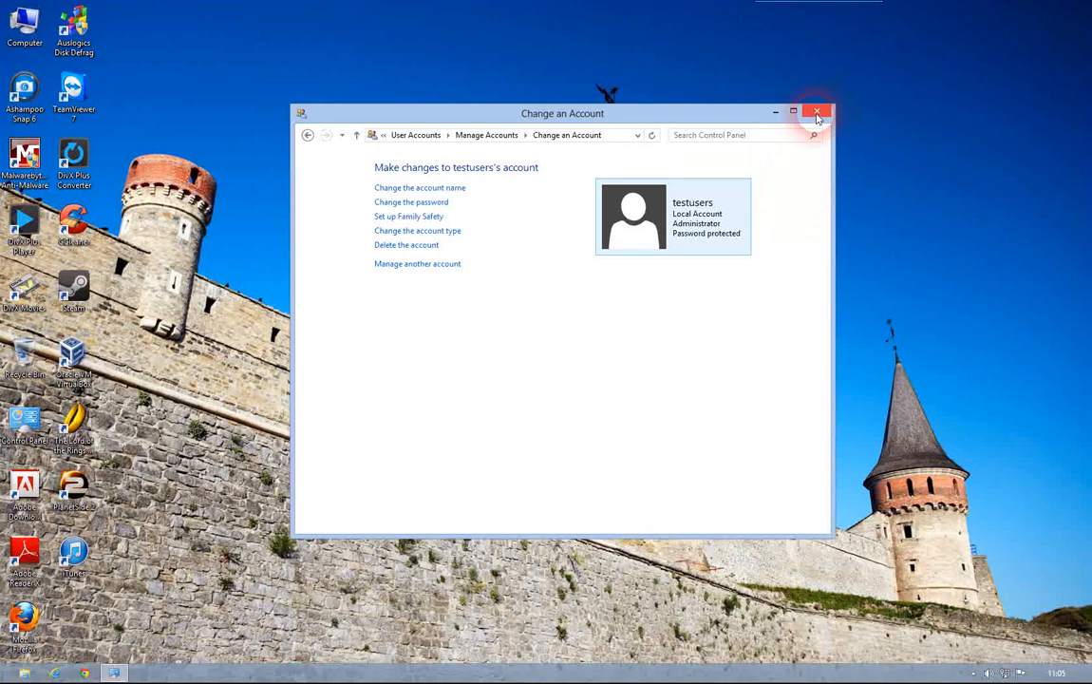
{"action": "left_click", "coordinate": [816, 112]}
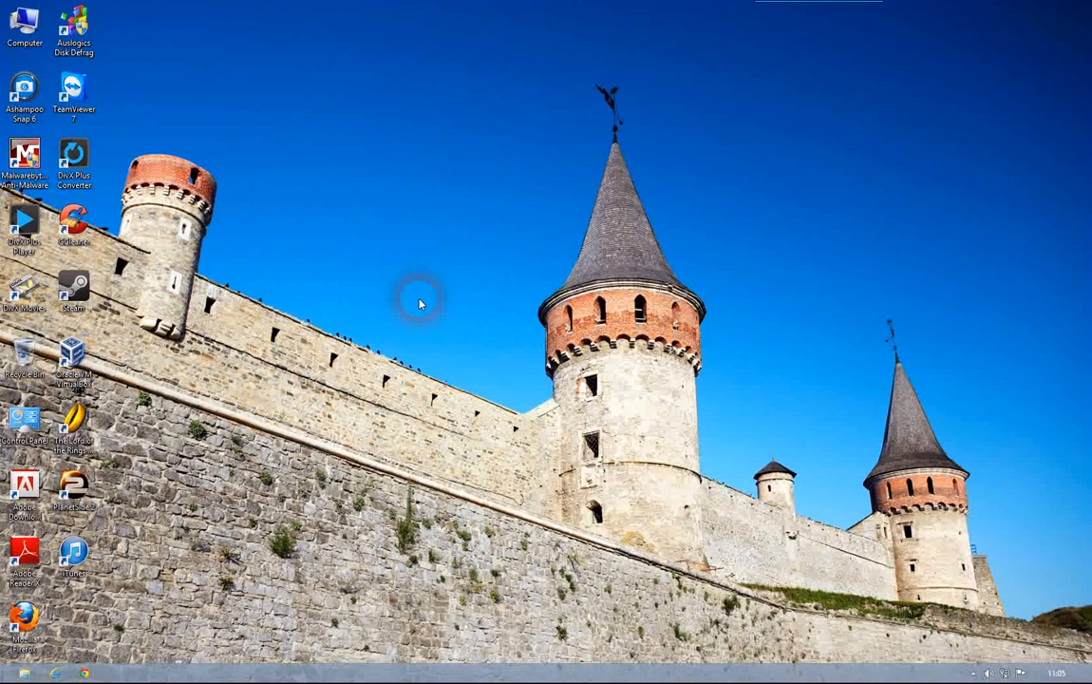
{"action": "mouse_move", "coordinate": [1082, 64]}
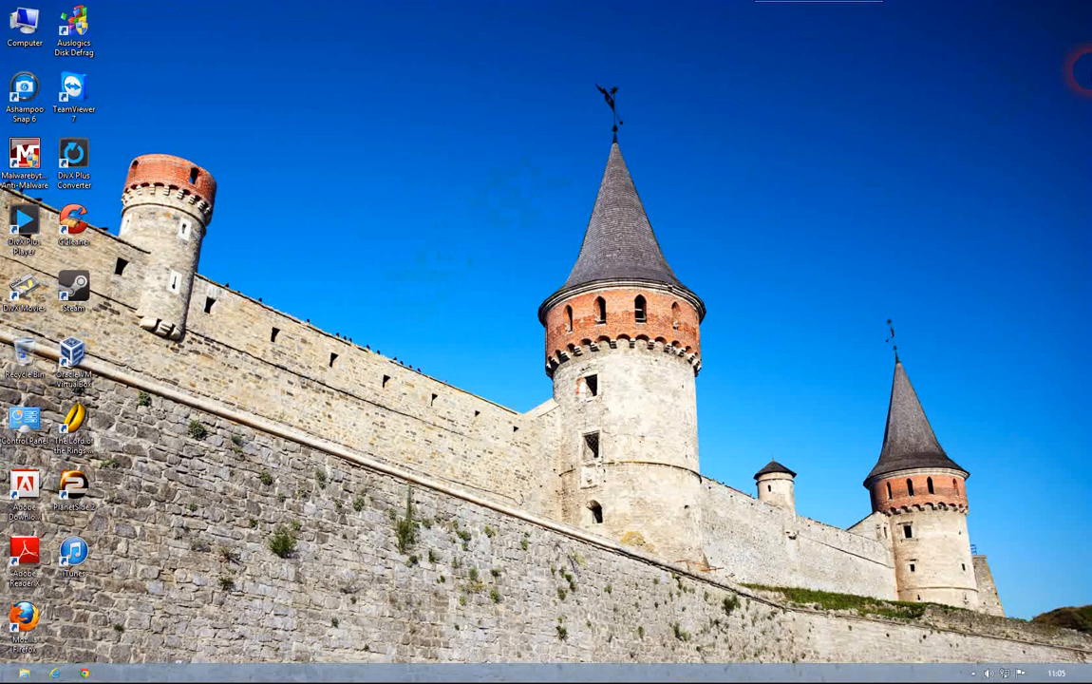
{"action": "mouse_move", "coordinate": [1074, 85]}
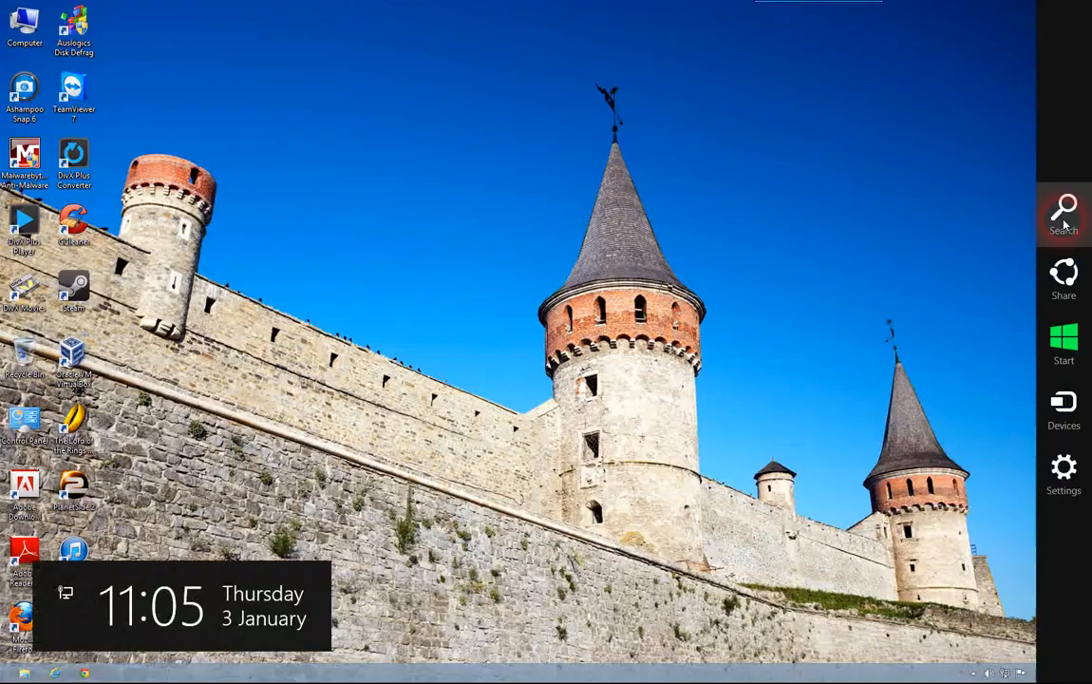
Search the Start screen apps for 'gpedit'.
{"action": "left_click", "coordinate": [1063, 213]}
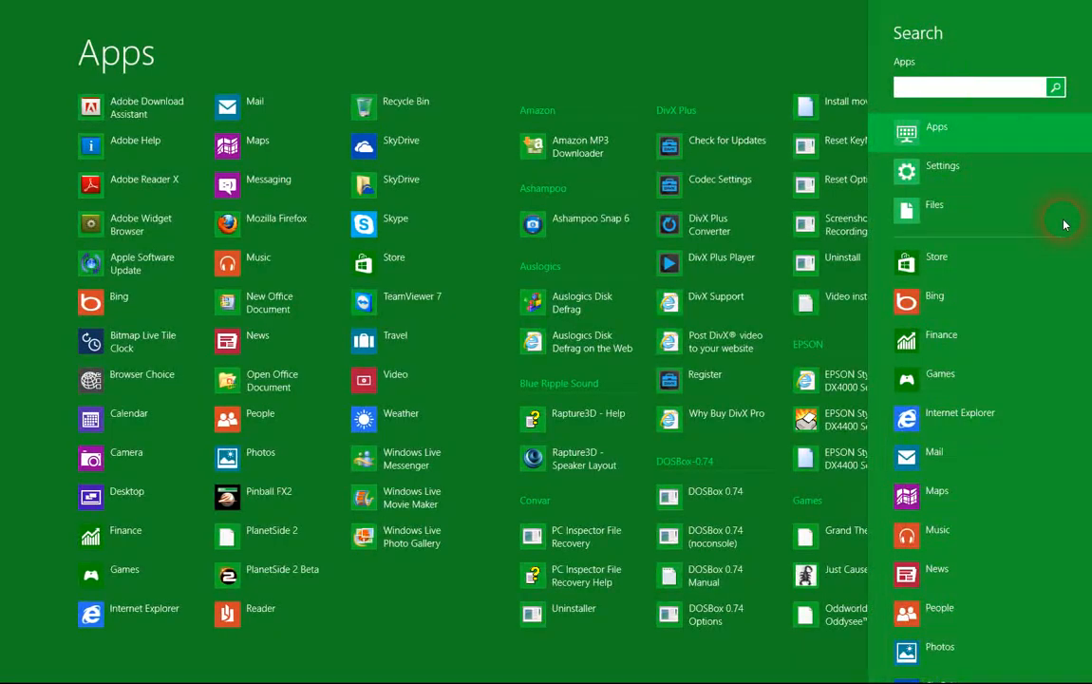
{"action": "type", "text": "gpedit"}
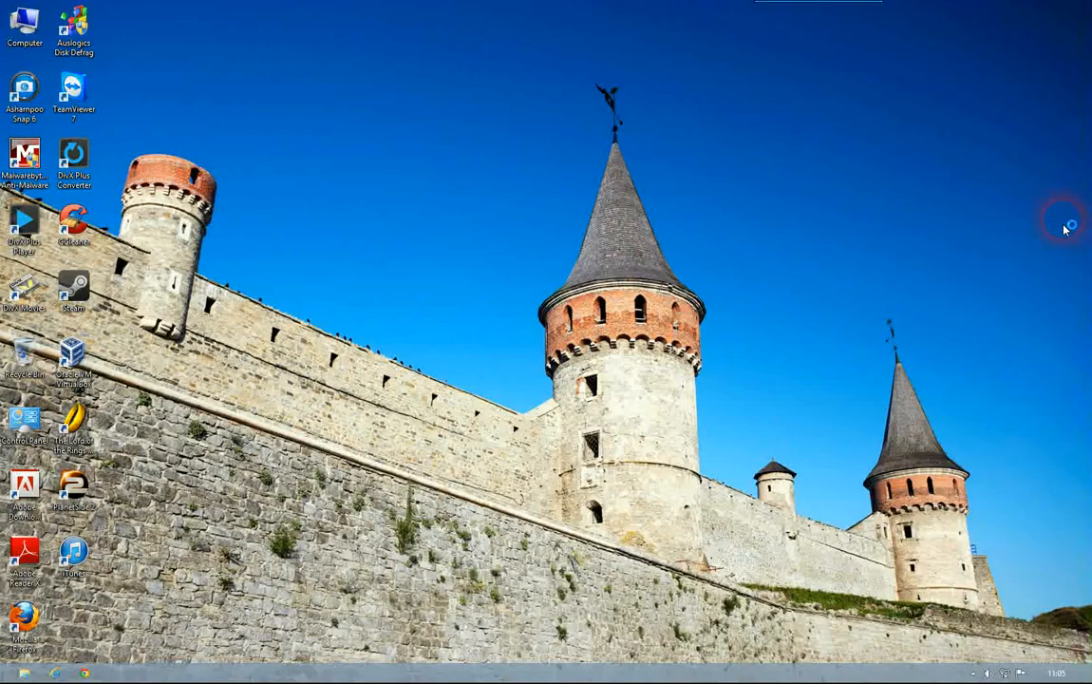
{"action": "mouse_move", "coordinate": [565, 233]}
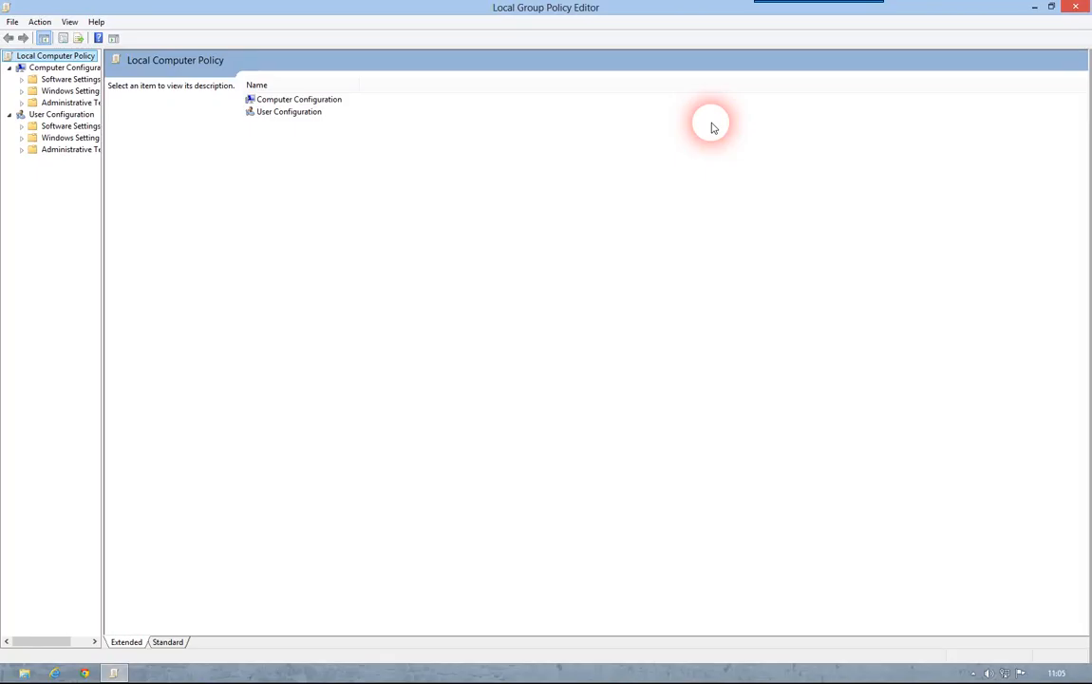
{"action": "mouse_move", "coordinate": [287, 367]}
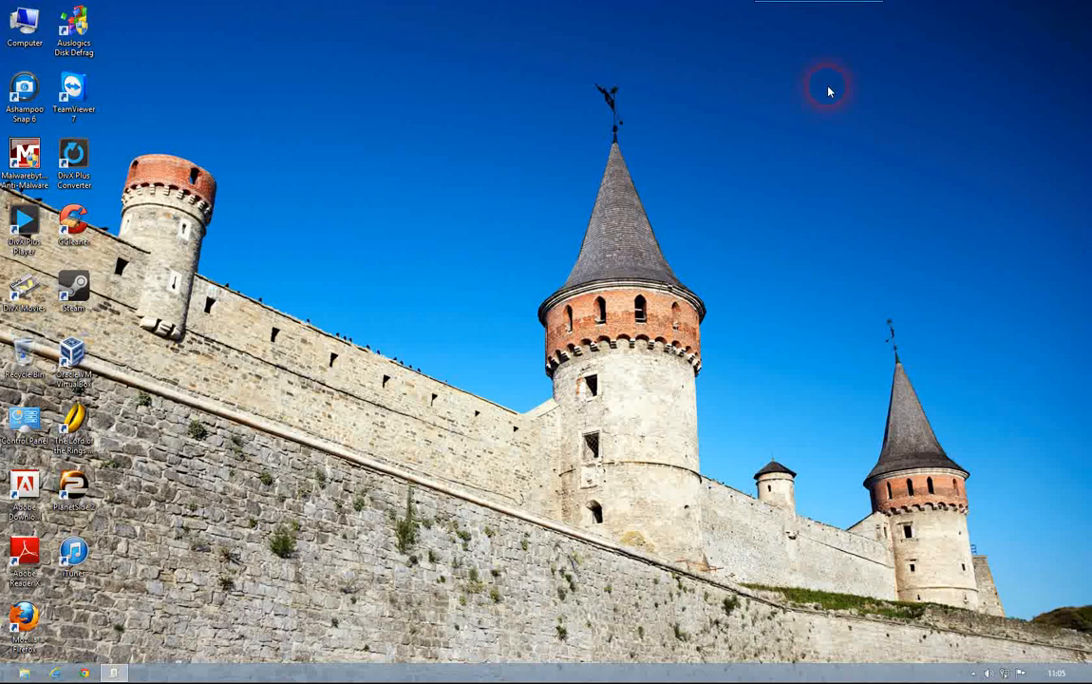
{"action": "double_click", "coordinate": [24, 417]}
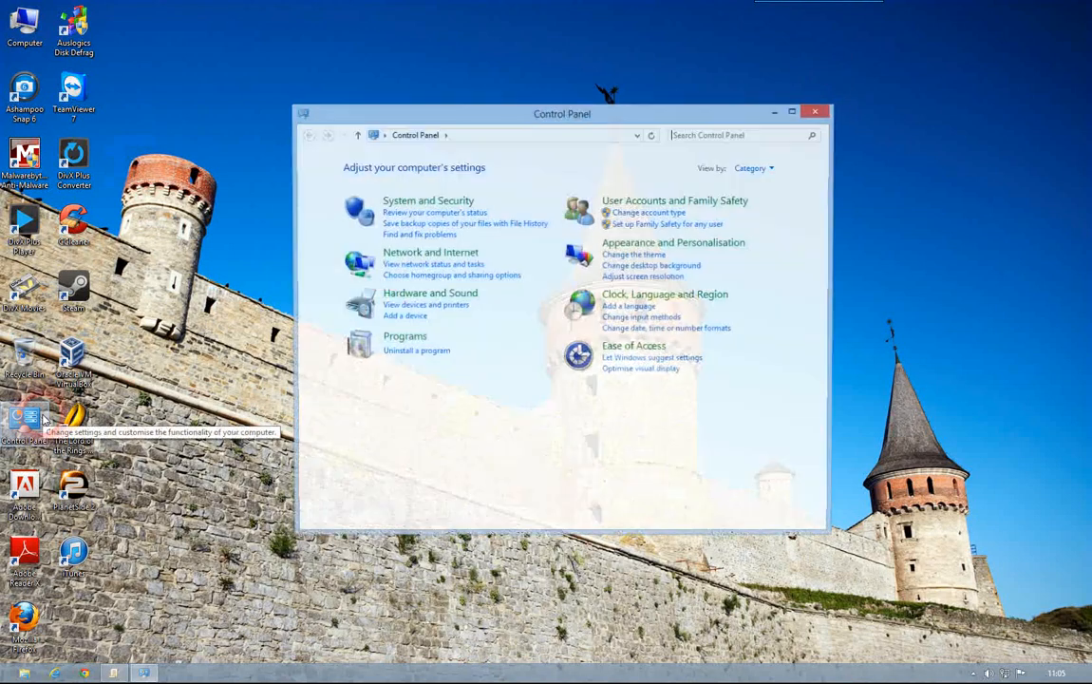
{"action": "left_click_drag", "start_coordinate": [561, 111], "coordinate": [614, 111]}
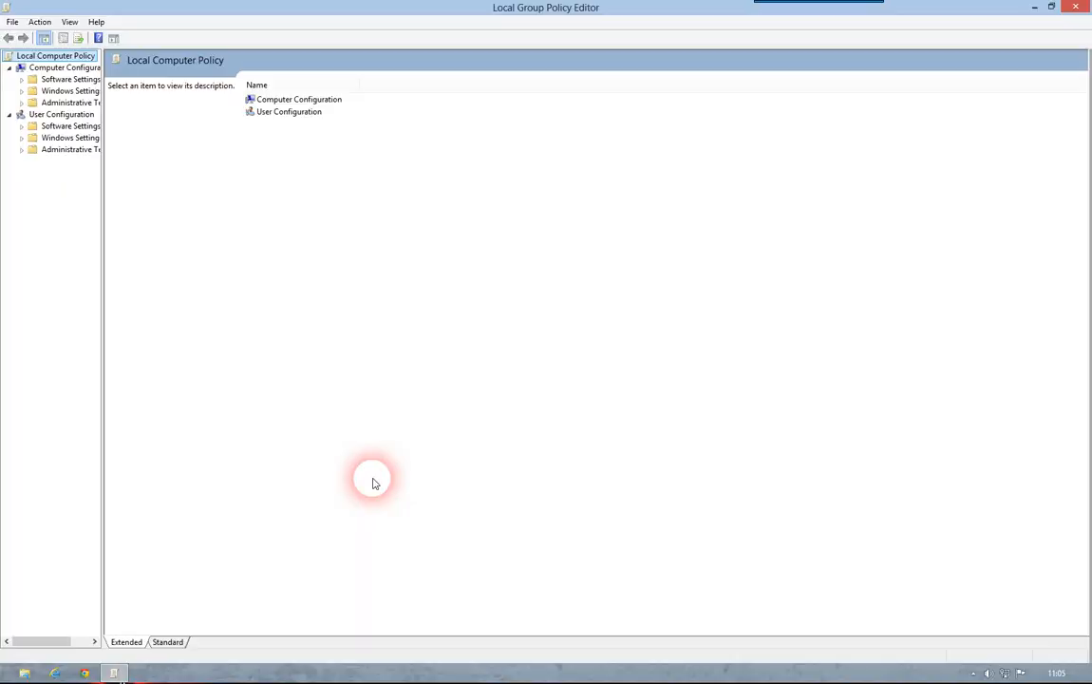
{"action": "mouse_move", "coordinate": [394, 403]}
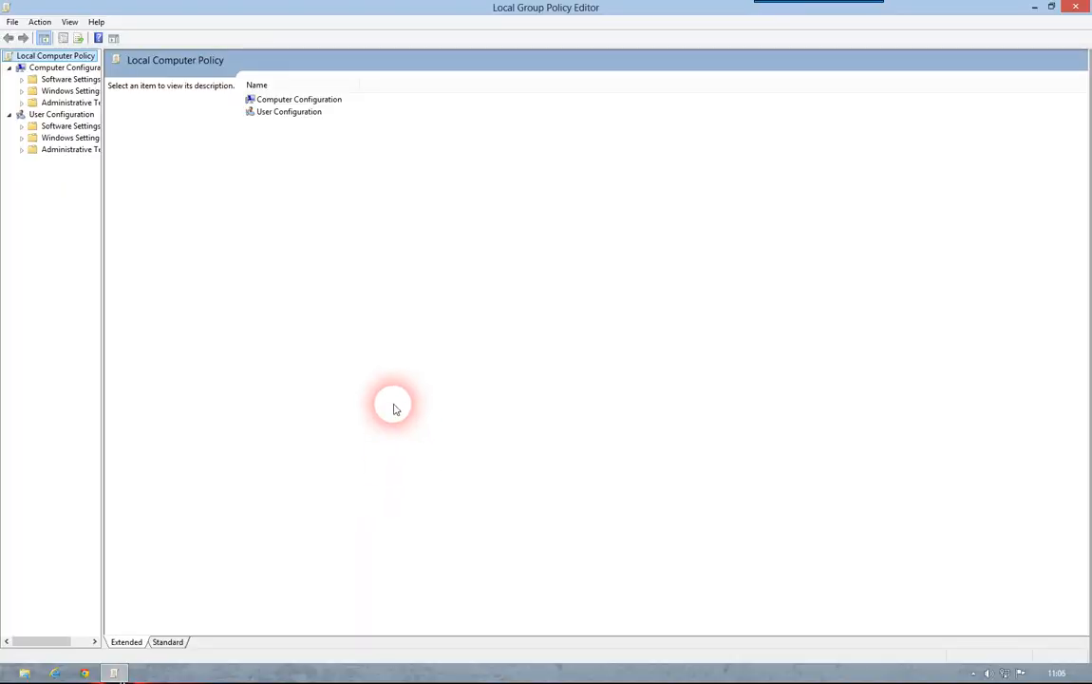
{"action": "mouse_move", "coordinate": [54, 156]}
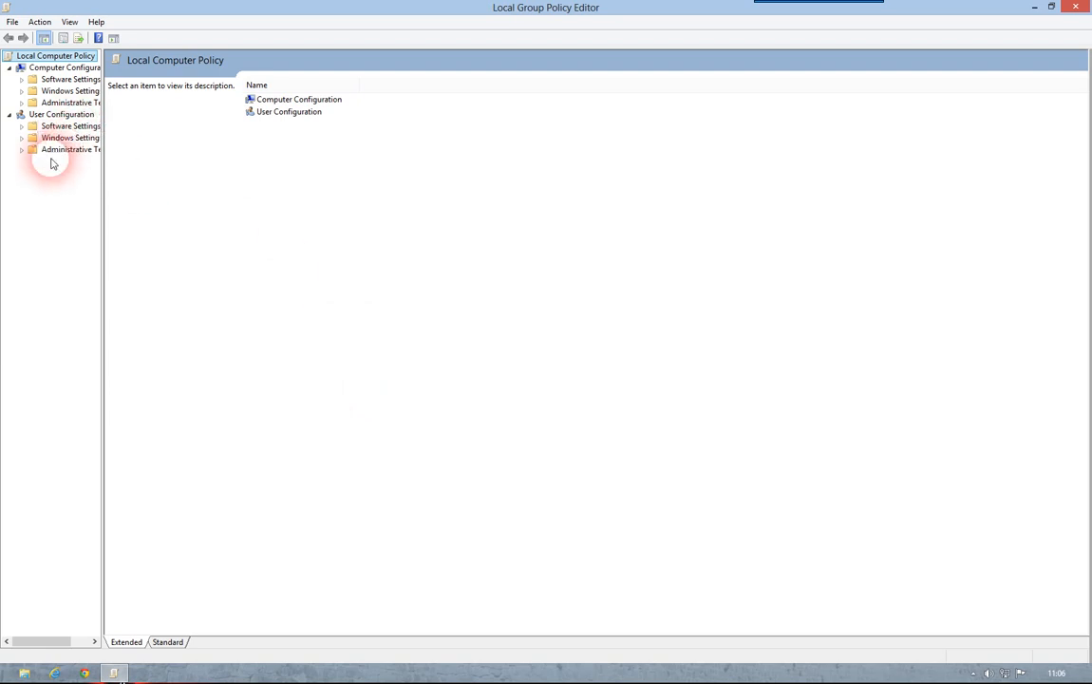
Browse User Configuration > Administrative Templates > Control Panel and select 'Prohibit access to Control Panel and PC settings'.
{"action": "left_click", "coordinate": [61, 114]}
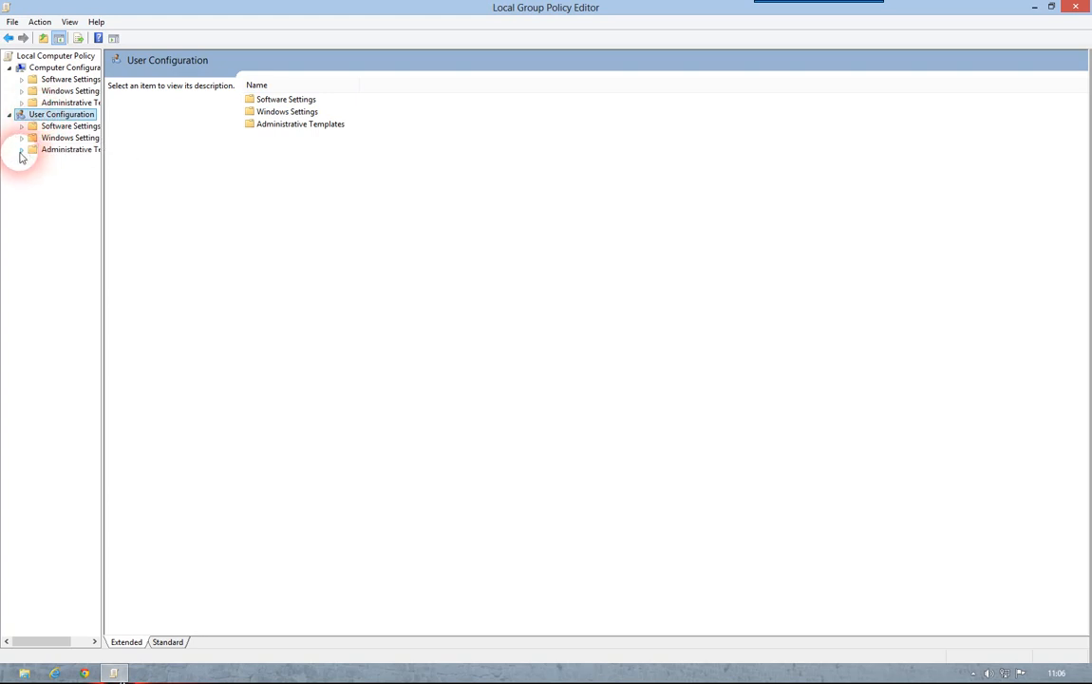
{"action": "left_click", "coordinate": [22, 150]}
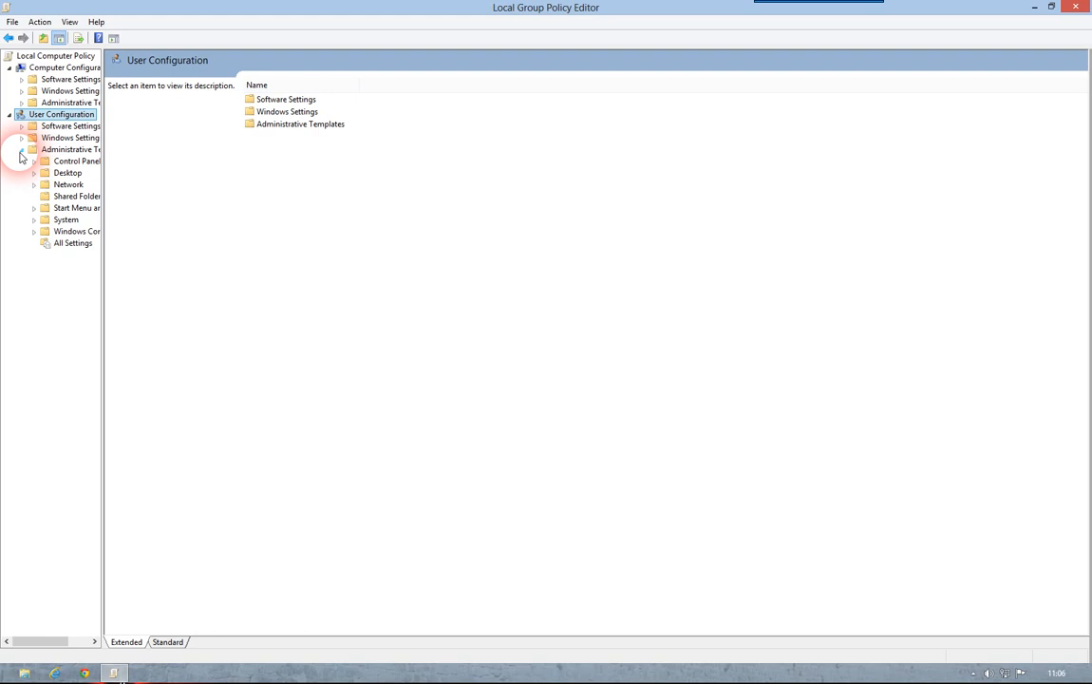
{"action": "left_click", "coordinate": [33, 161]}
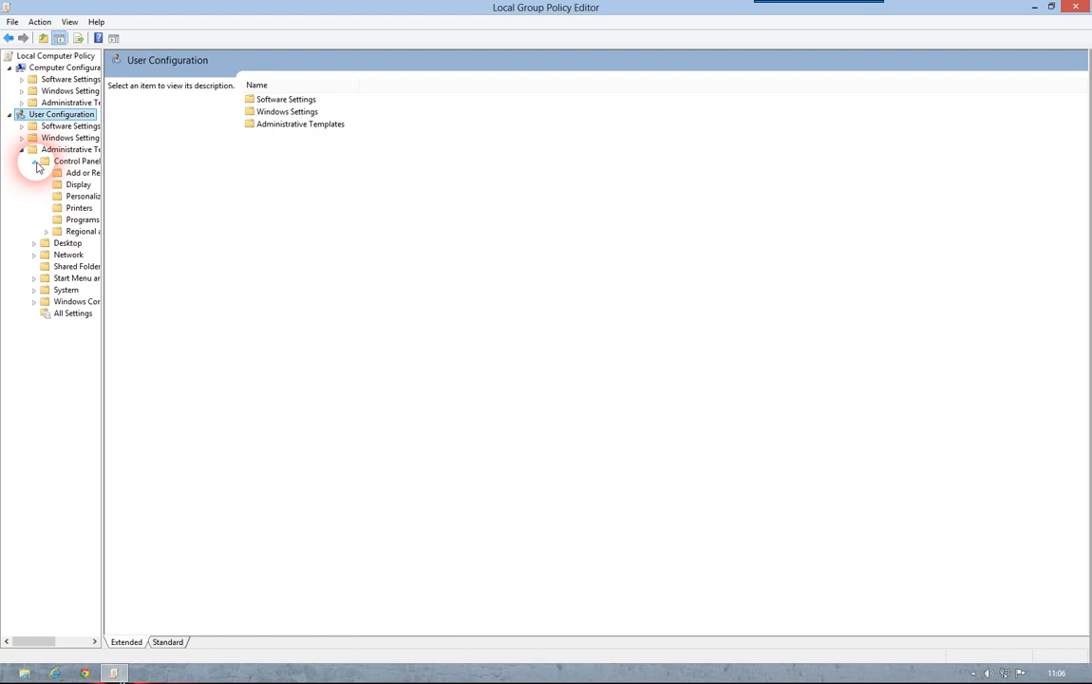
{"action": "left_click", "coordinate": [77, 161]}
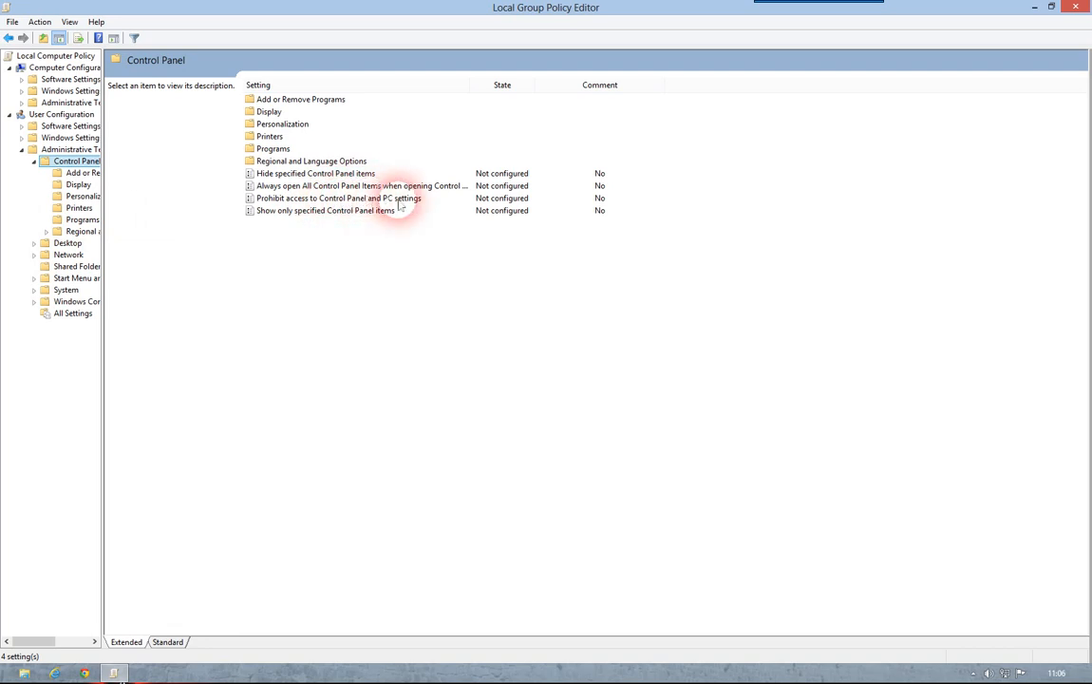
{"action": "left_click", "coordinate": [339, 197]}
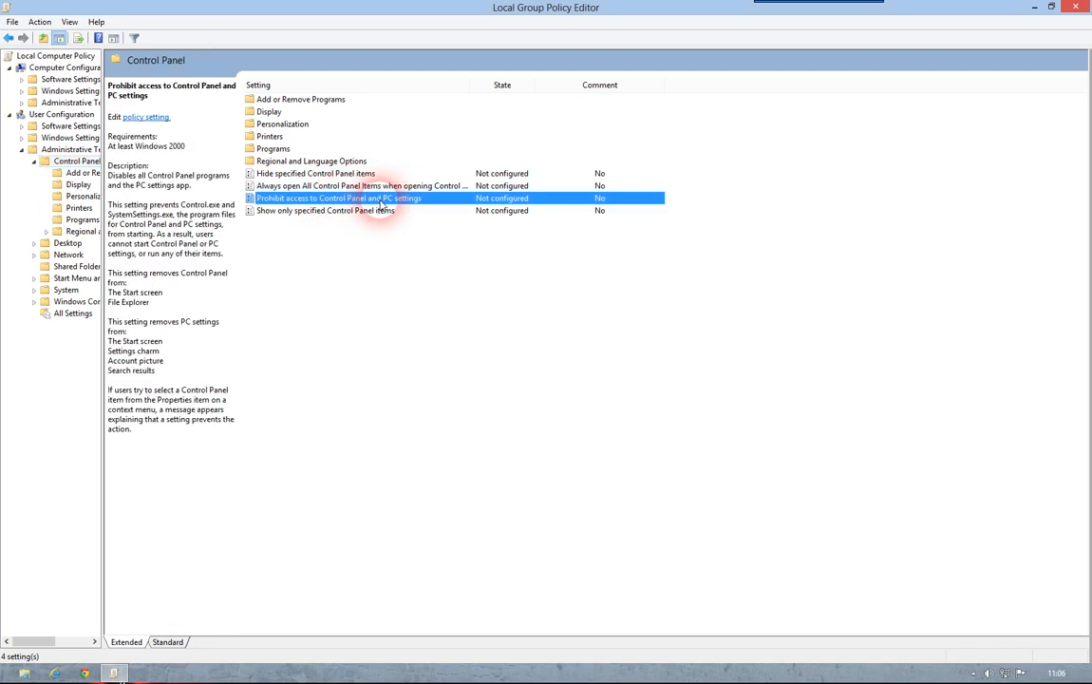
Set 'Prohibit access to Control Panel and PC settings' to Enabled, apply, and confirm.
{"action": "double_click", "coordinate": [339, 198]}
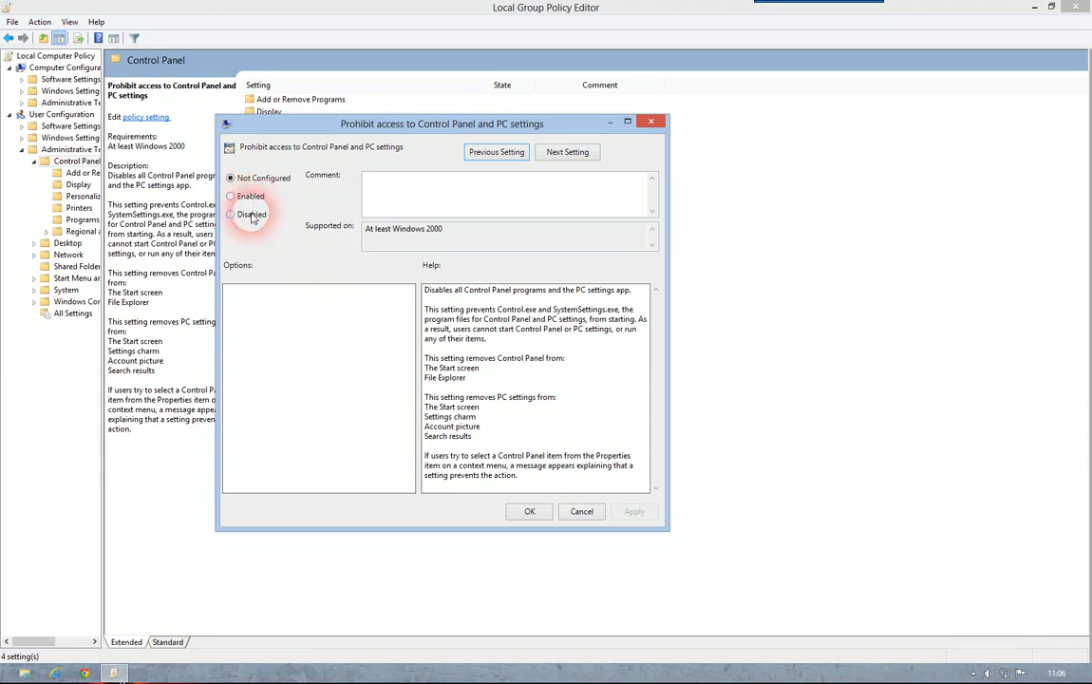
{"action": "left_click", "coordinate": [231, 213]}
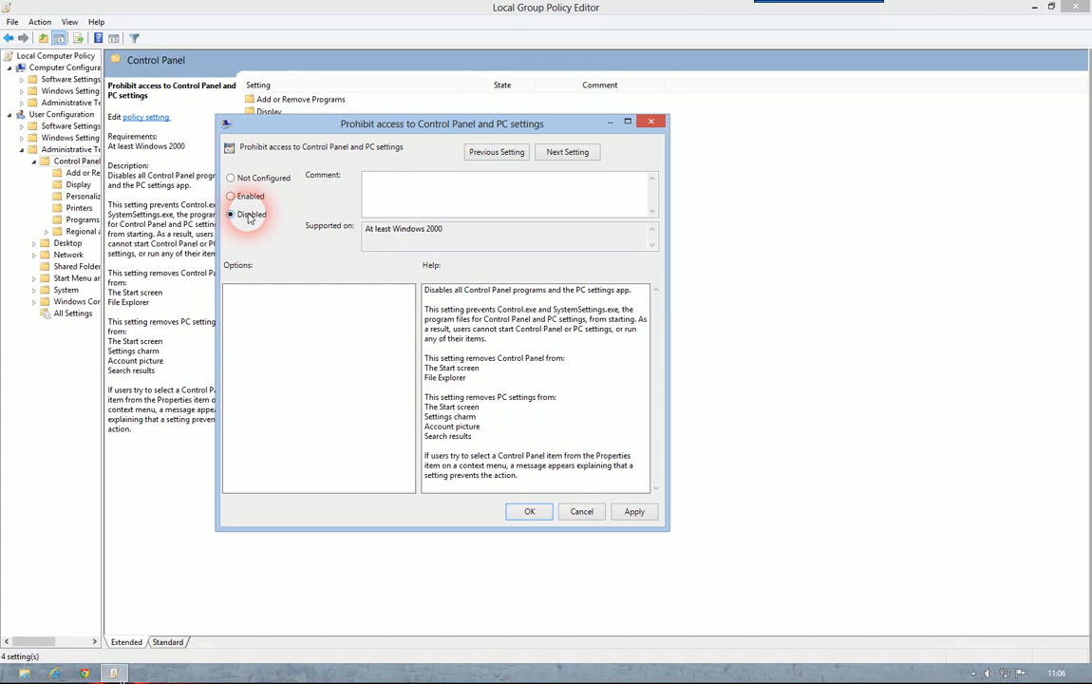
{"action": "left_click", "coordinate": [231, 196]}
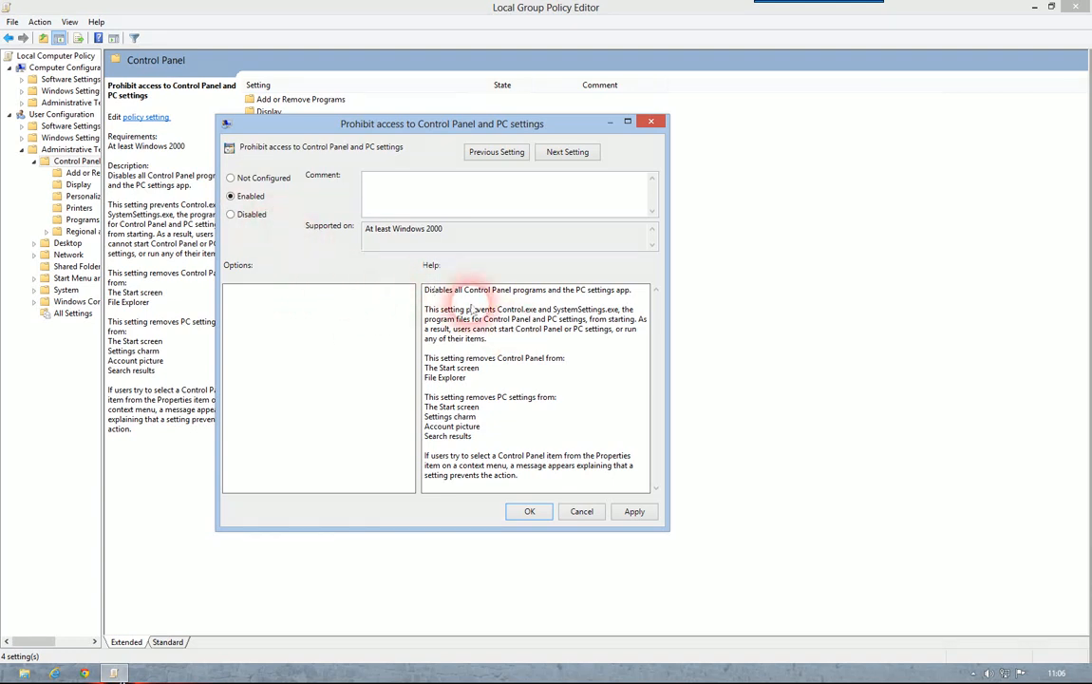
{"action": "left_click", "coordinate": [231, 214]}
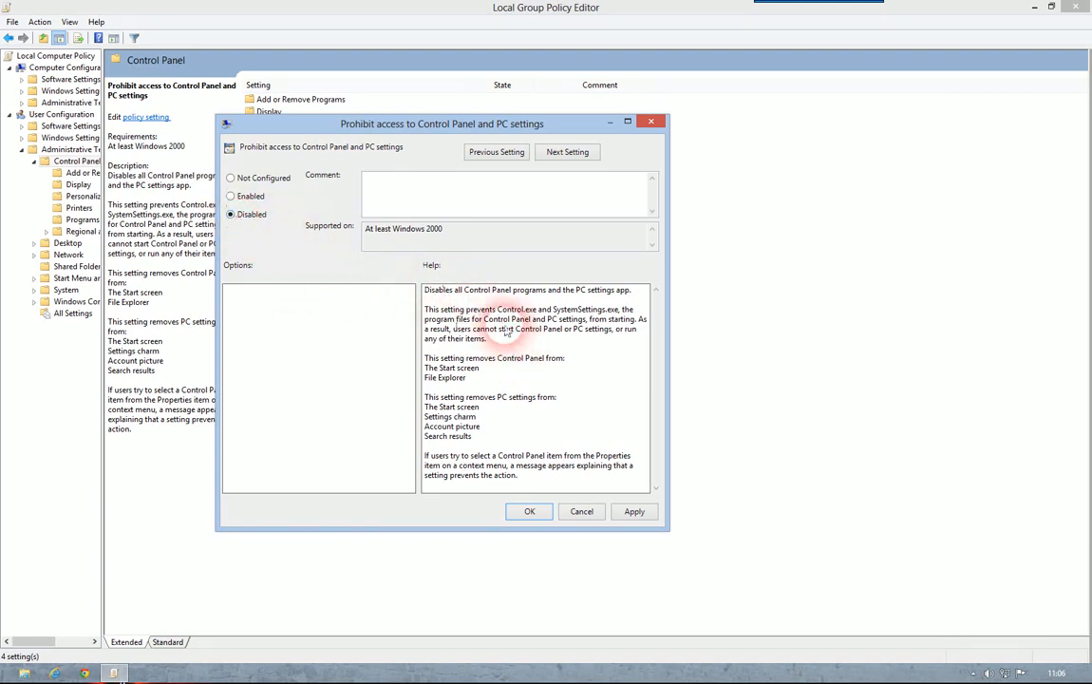
{"action": "left_click_drag", "start_coordinate": [503, 322], "coordinate": [513, 406]}
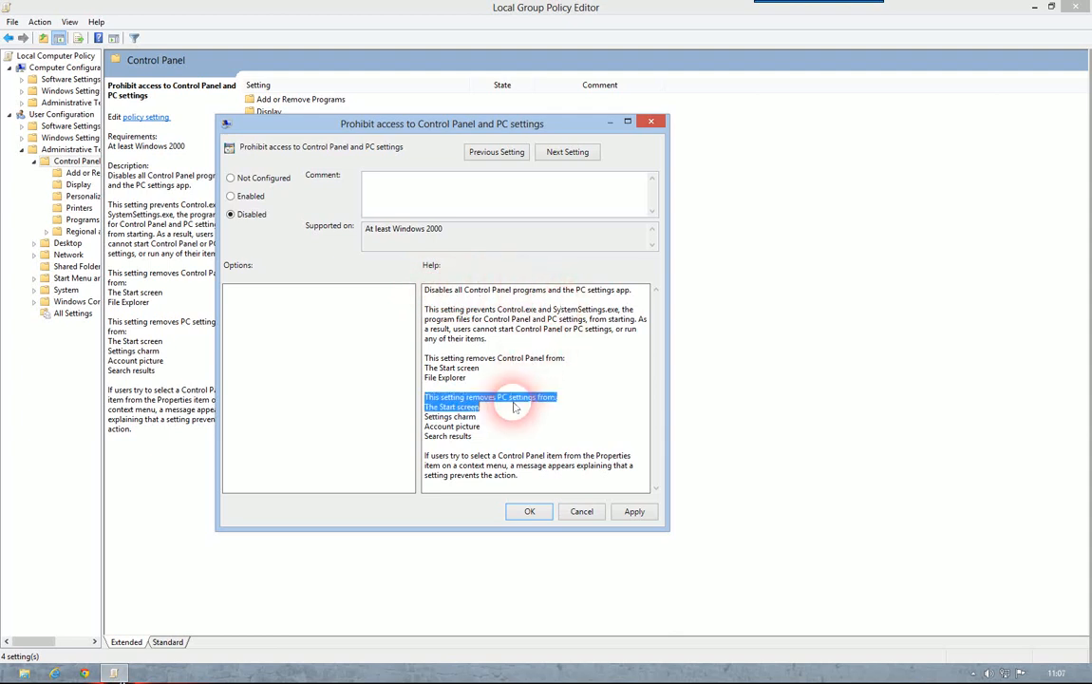
{"action": "left_click", "coordinate": [231, 196]}
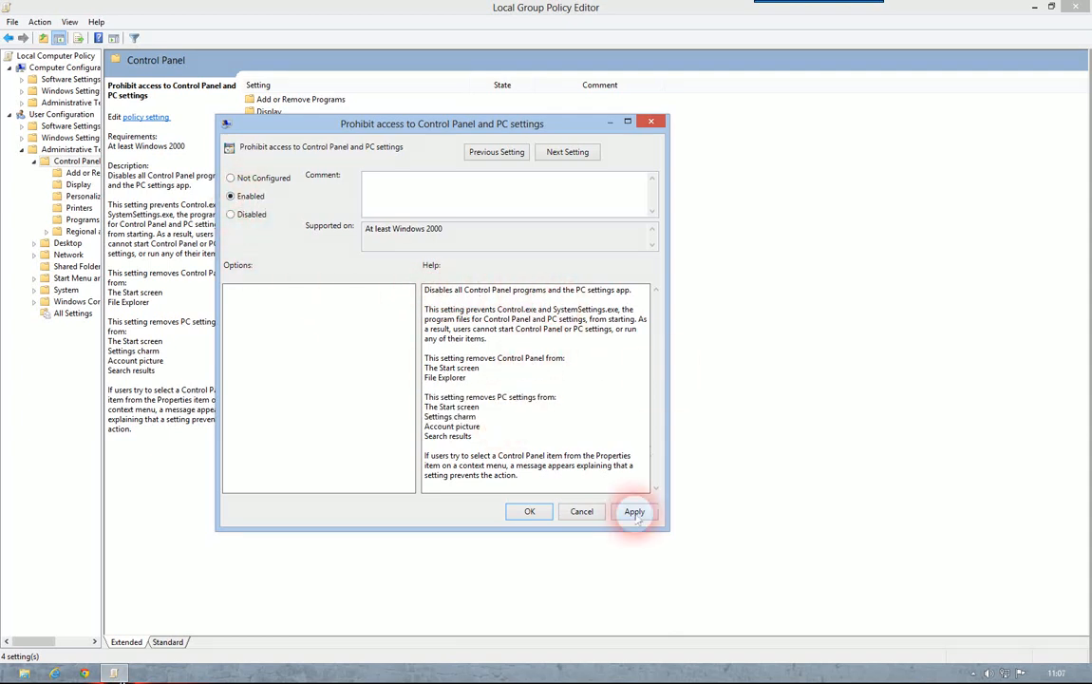
{"action": "left_click", "coordinate": [633, 511]}
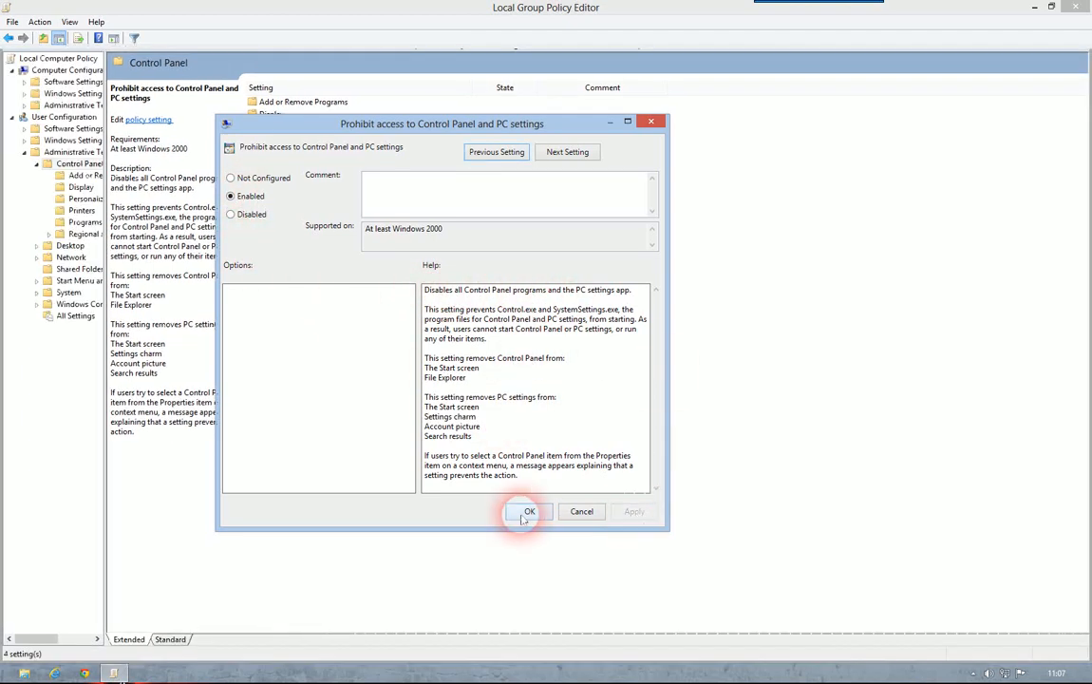
{"action": "left_click", "coordinate": [529, 511]}
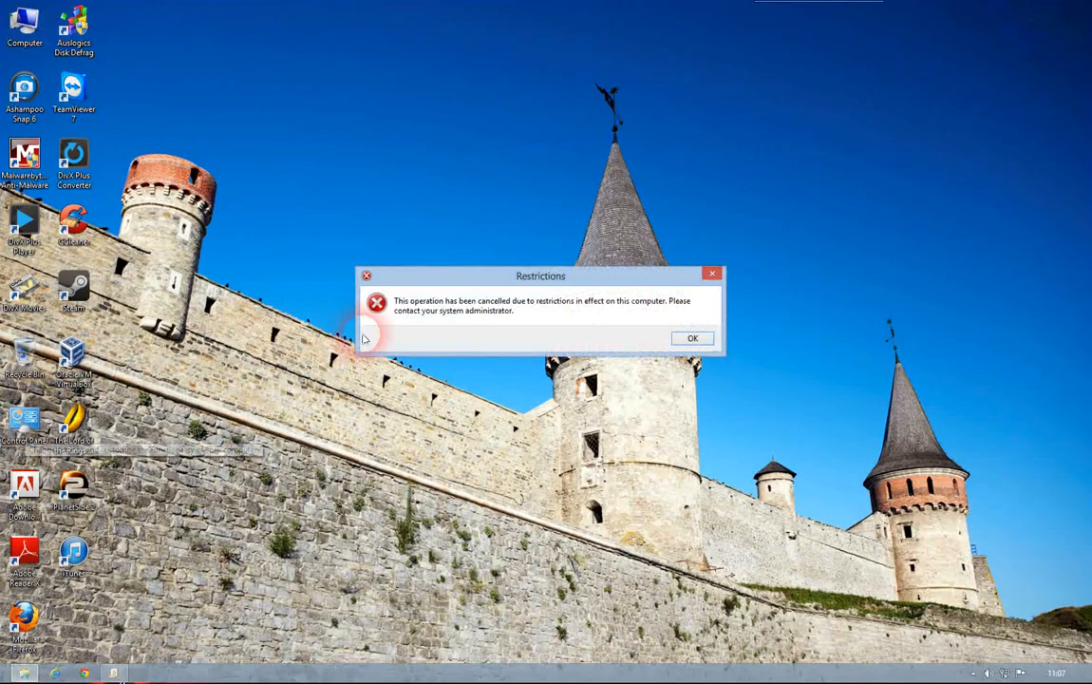
Dismiss the Restrictions warning and reopen the Control Panel prohibition policy settings.
{"action": "left_click_drag", "start_coordinate": [540, 275], "coordinate": [520, 256]}
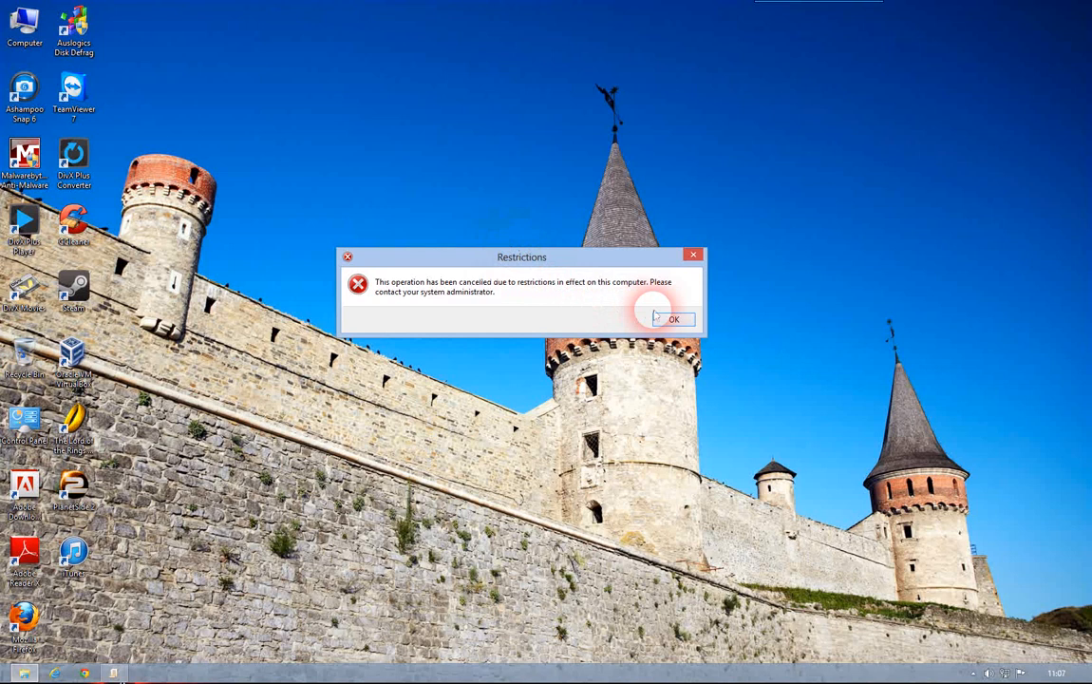
{"action": "left_click", "coordinate": [673, 319]}
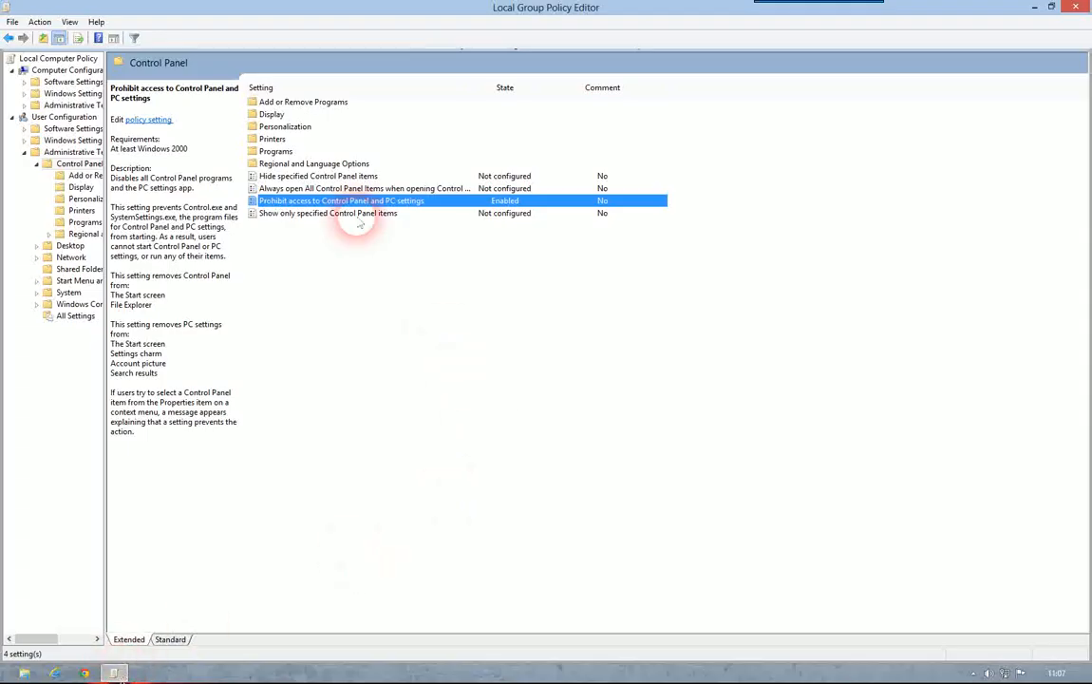
{"action": "double_click", "coordinate": [340, 200]}
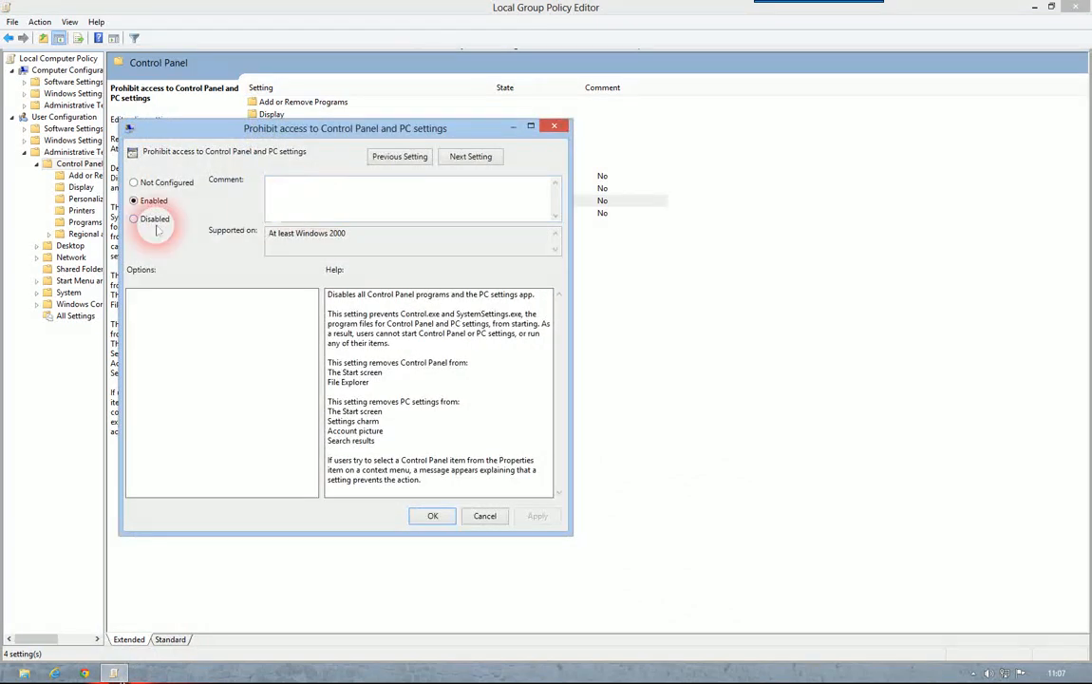
Reset the prohibition policy to Not Configured, then verify Control Panel opens and close it.
{"action": "left_click", "coordinate": [133, 183]}
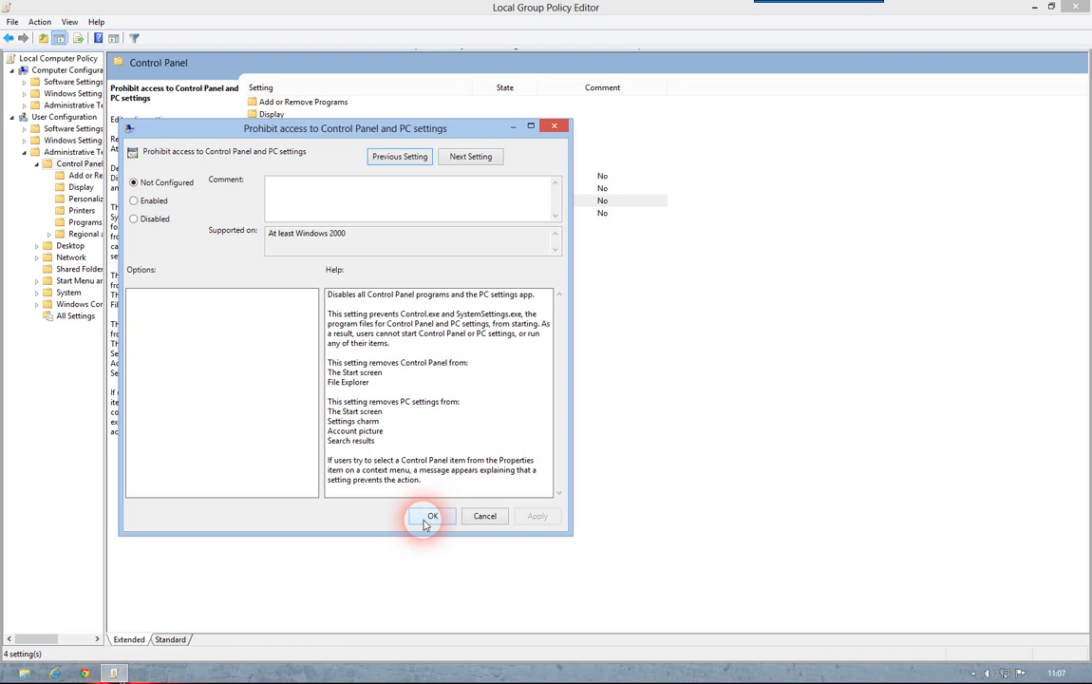
{"action": "left_click", "coordinate": [433, 515]}
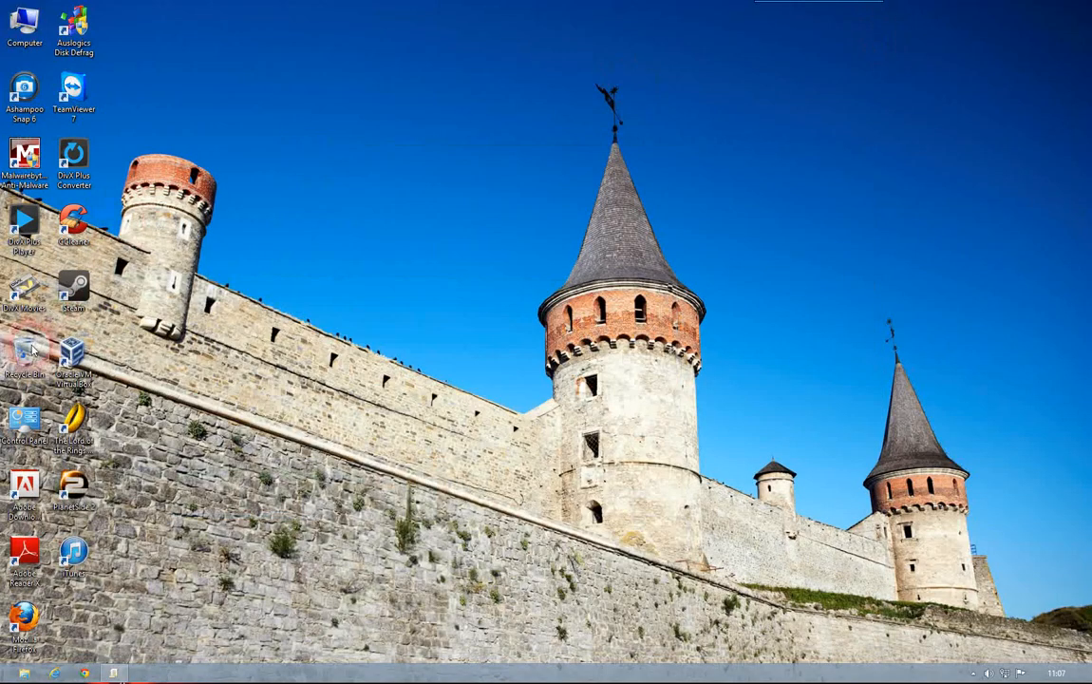
{"action": "double_click", "coordinate": [24, 420]}
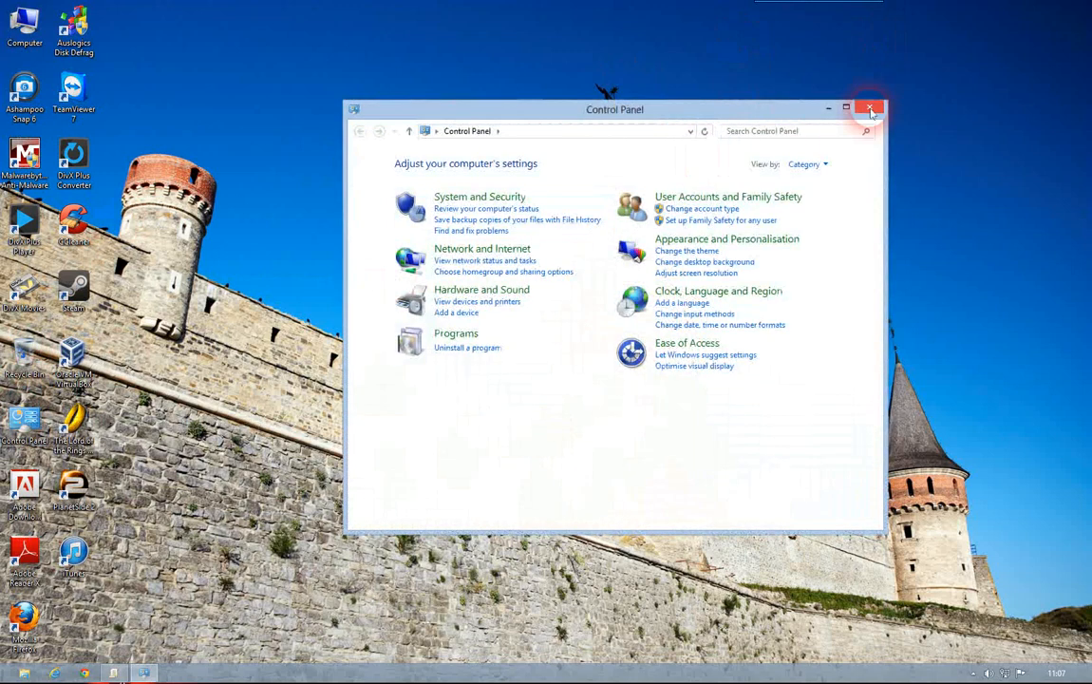
{"action": "left_click", "coordinate": [868, 108]}
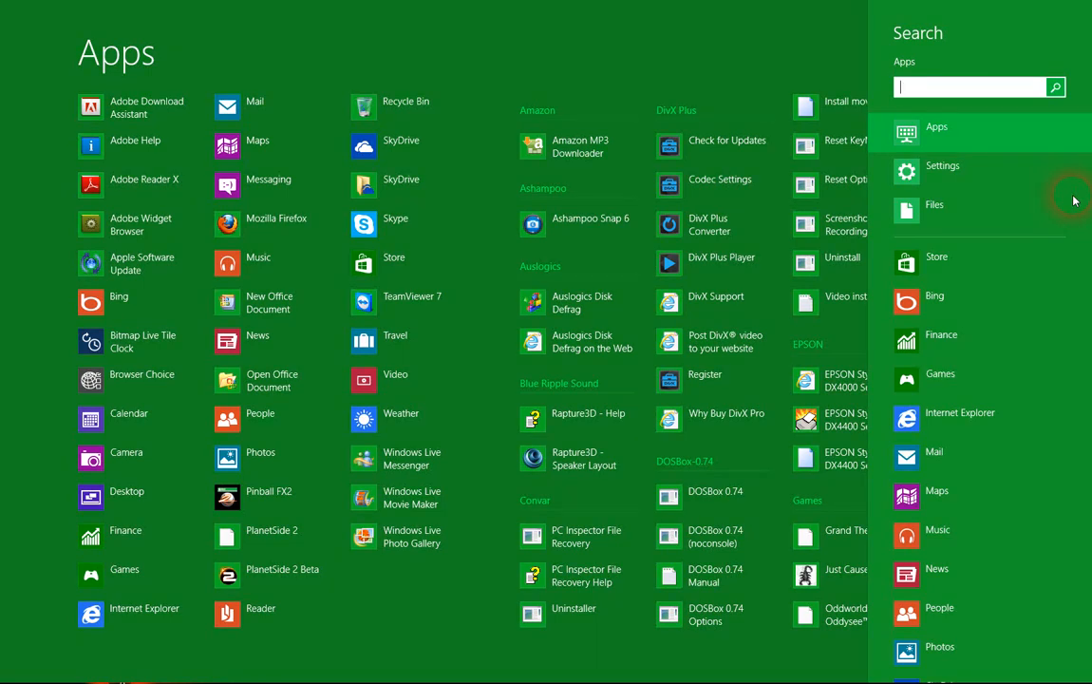
Search the apps for 'reg' to launch Registry Editor.
{"action": "type", "text": "reg"}
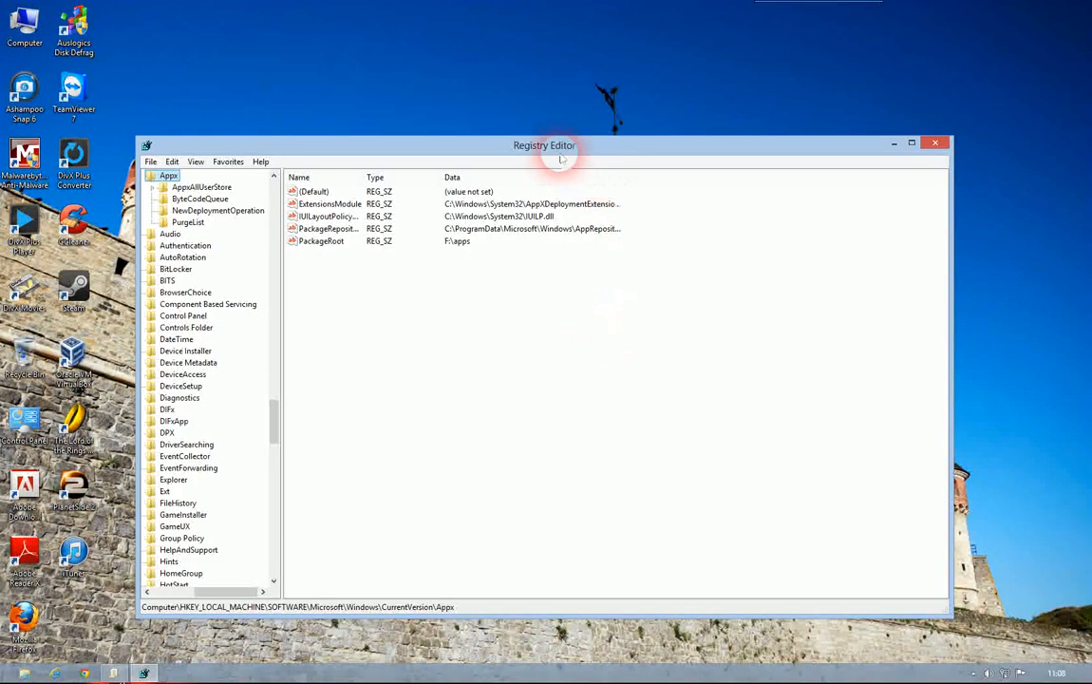
Export the selected Appx branch as a backup .reg file to Elements (F:).
{"action": "left_click_drag", "start_coordinate": [544, 144], "coordinate": [561, 111]}
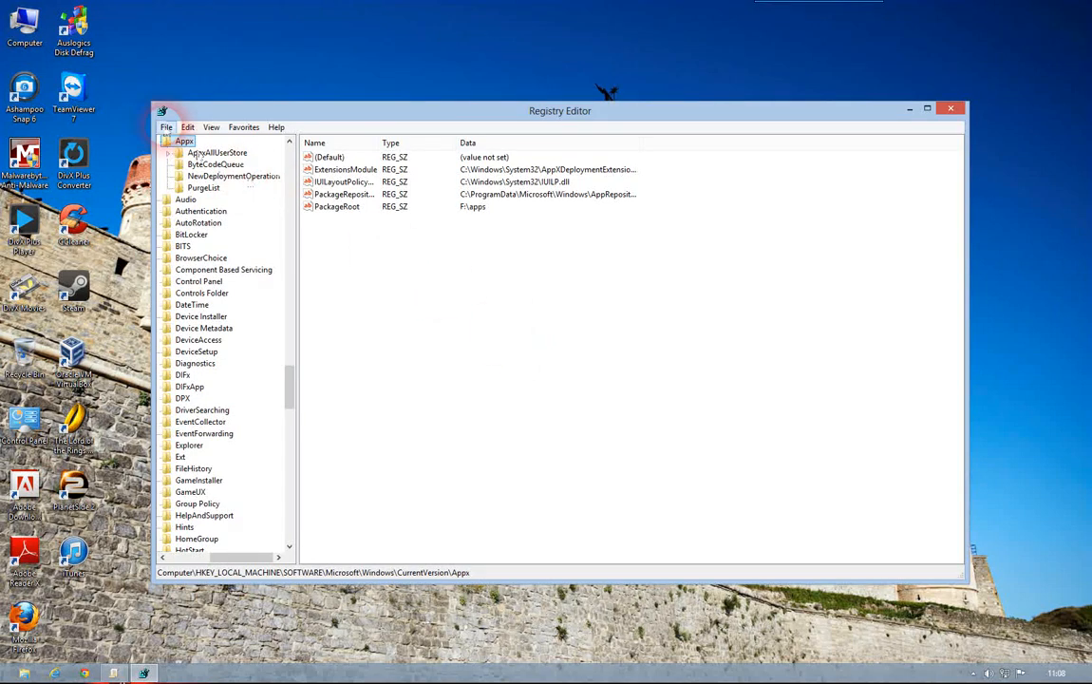
{"action": "left_click", "coordinate": [166, 126]}
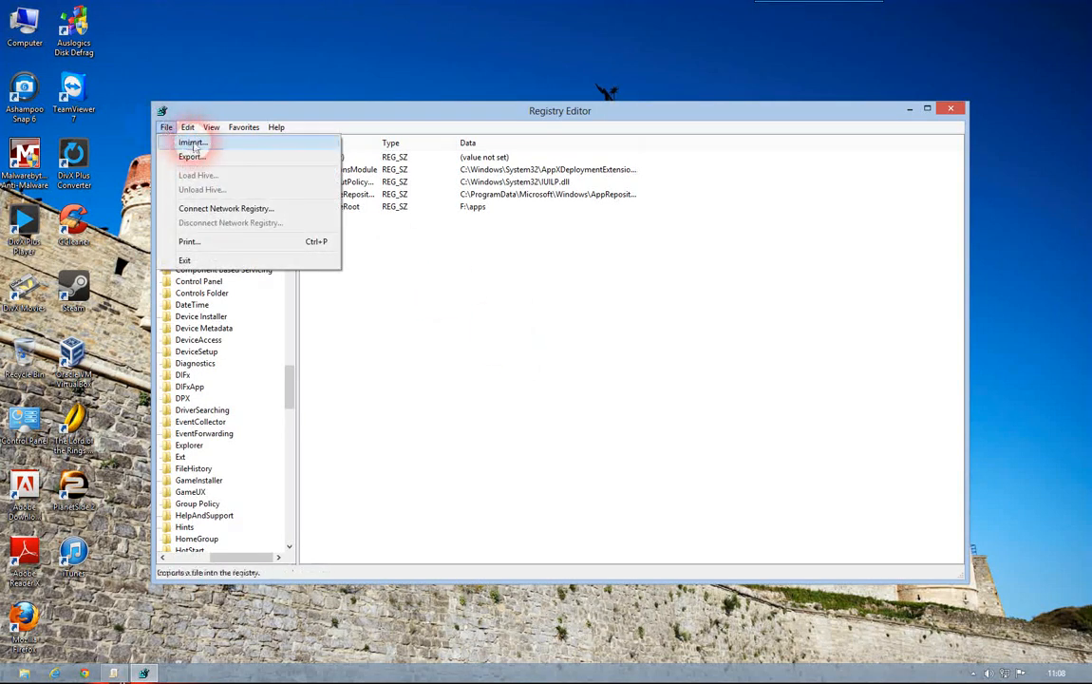
{"action": "mouse_move", "coordinate": [191, 156]}
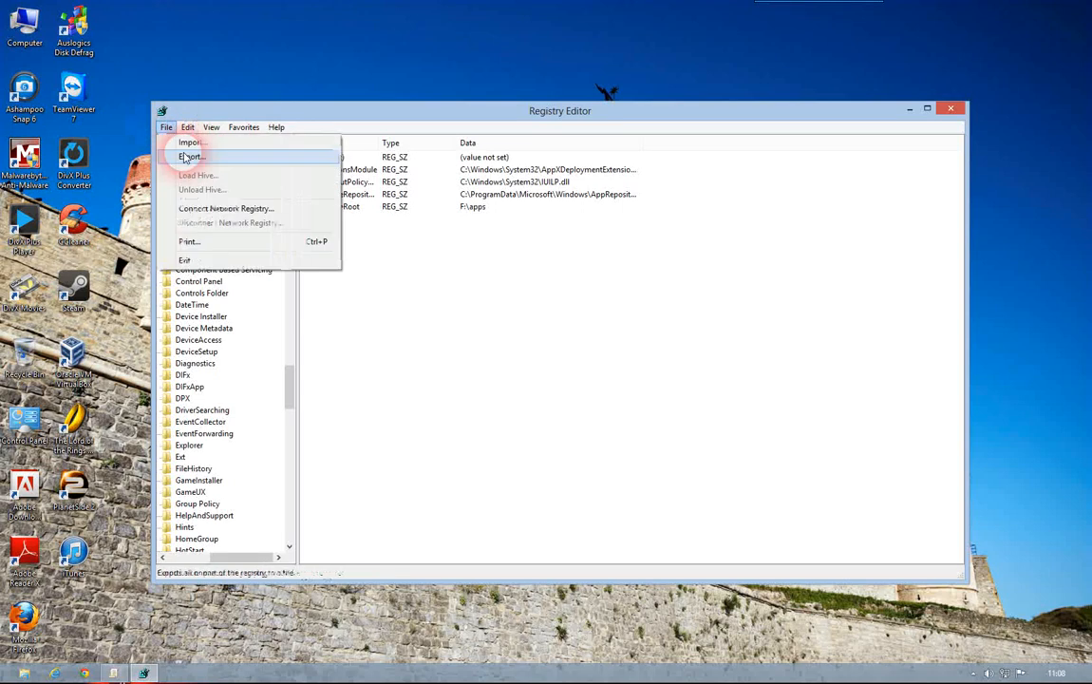
{"action": "left_click", "coordinate": [191, 155]}
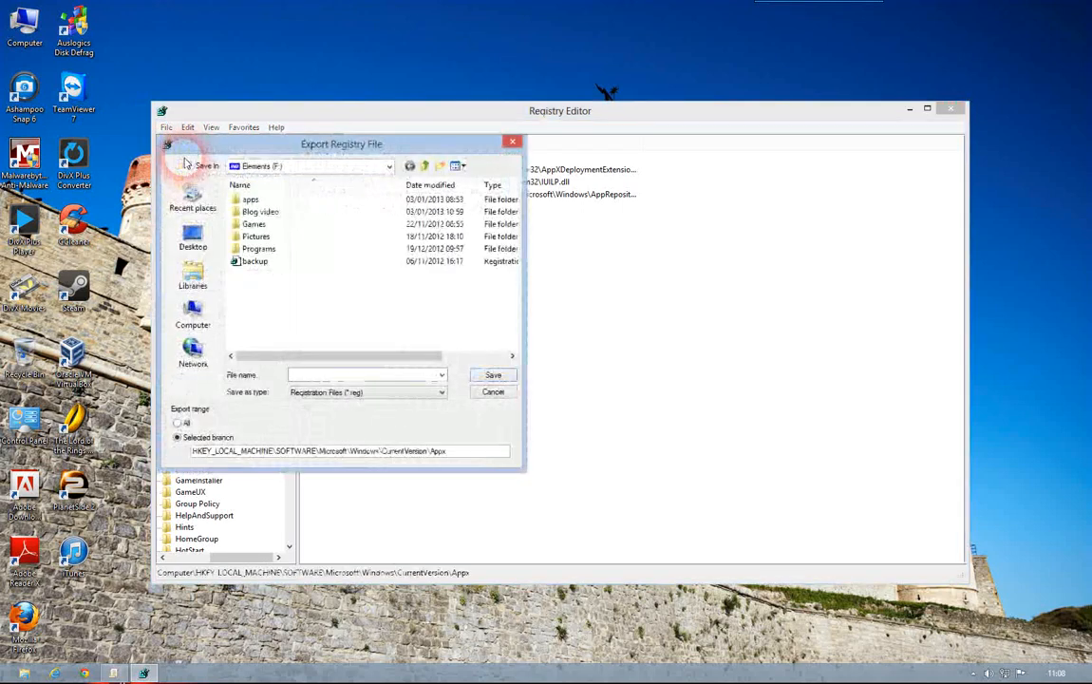
{"action": "left_click", "coordinate": [366, 374]}
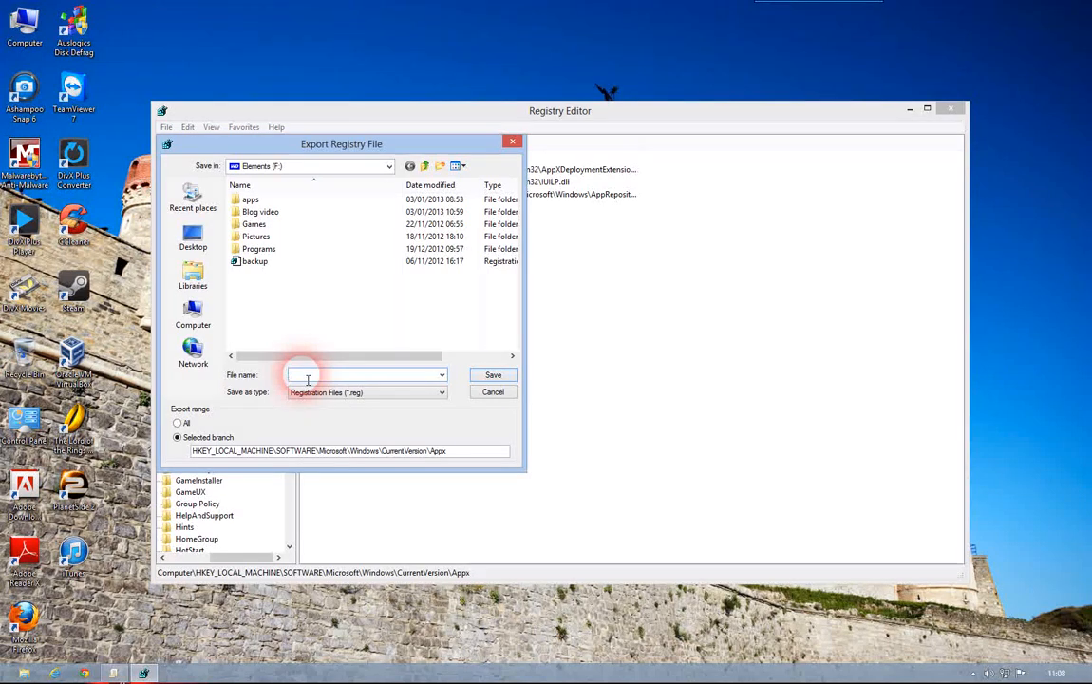
{"action": "type", "text": "backup reg"}
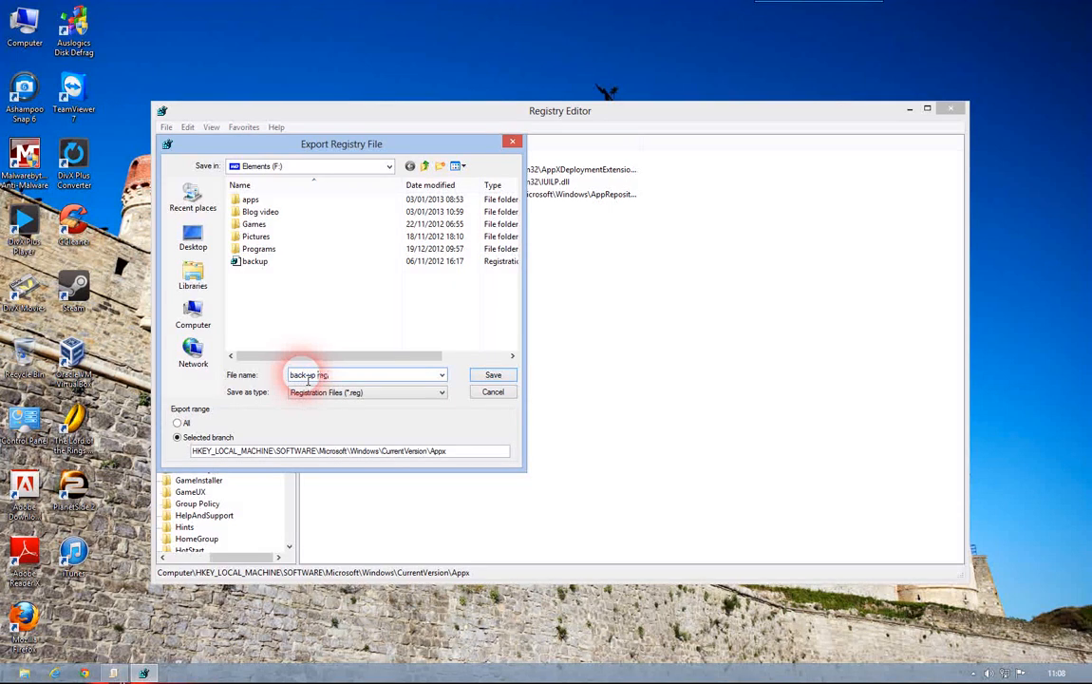
{"action": "left_click", "coordinate": [255, 262]}
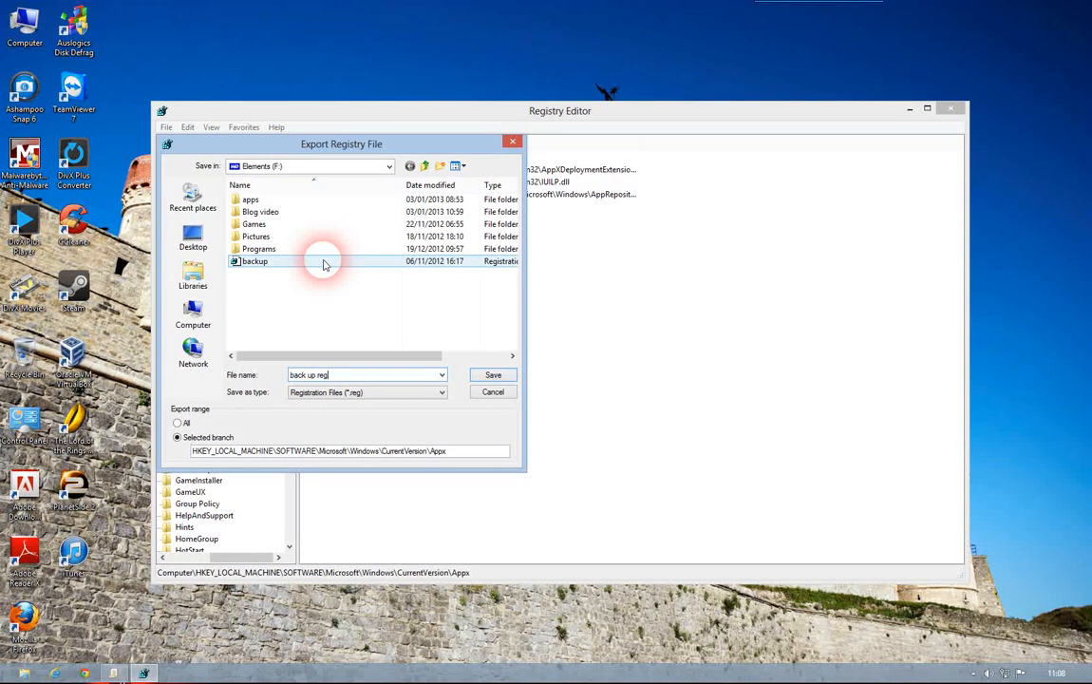
{"action": "mouse_move", "coordinate": [325, 264]}
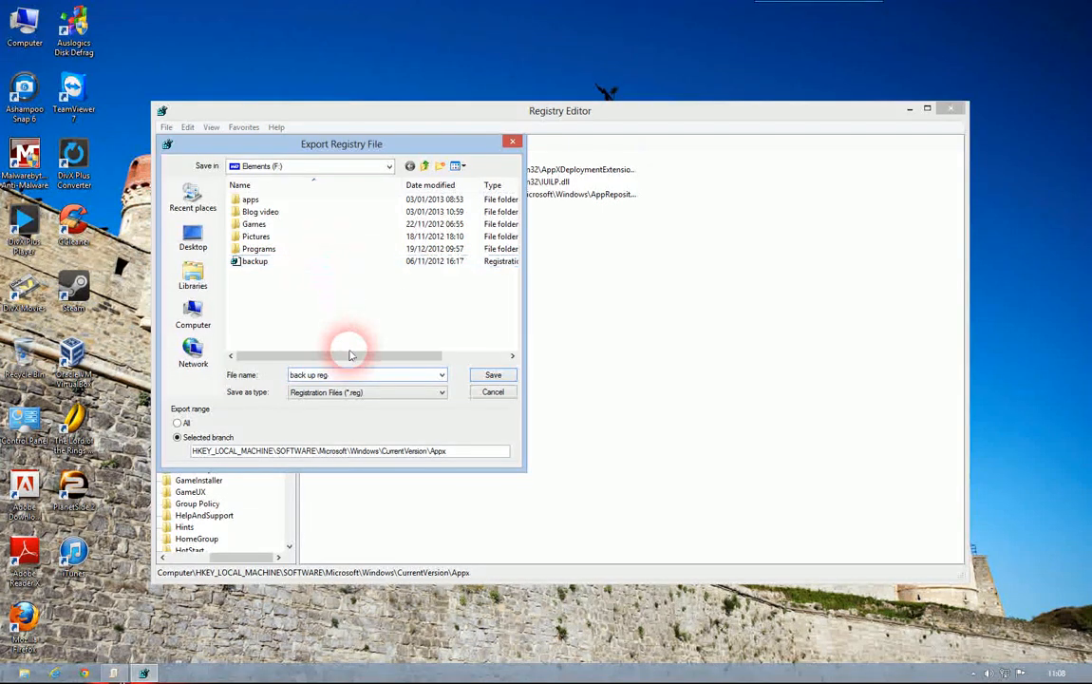
{"action": "type", "text": ";"}
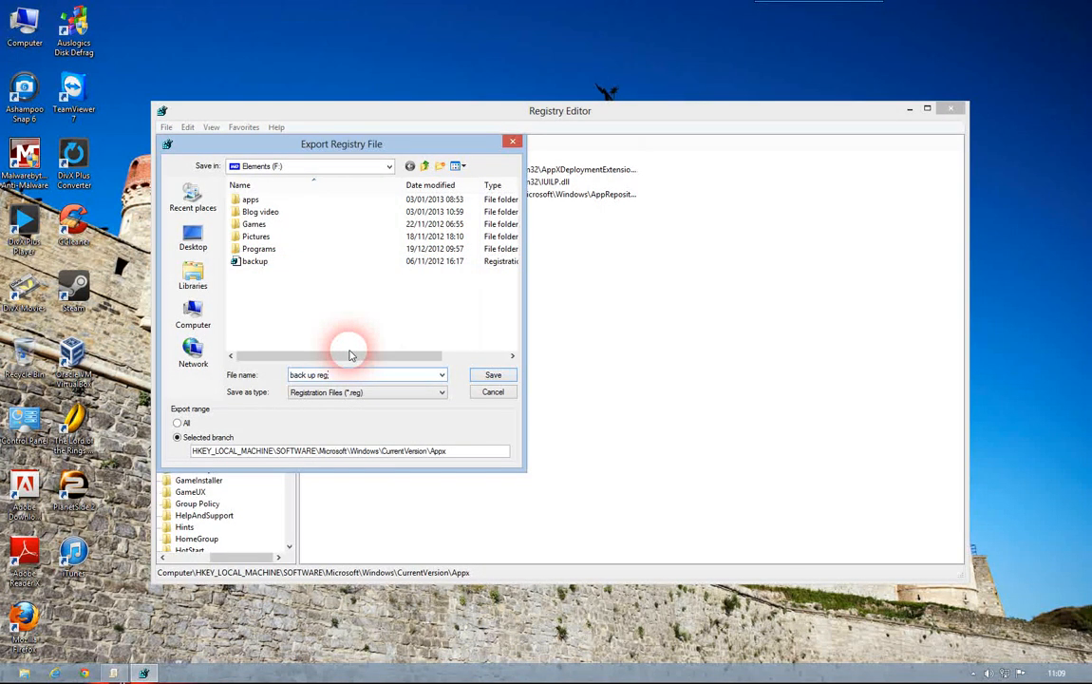
{"action": "left_click", "coordinate": [492, 374]}
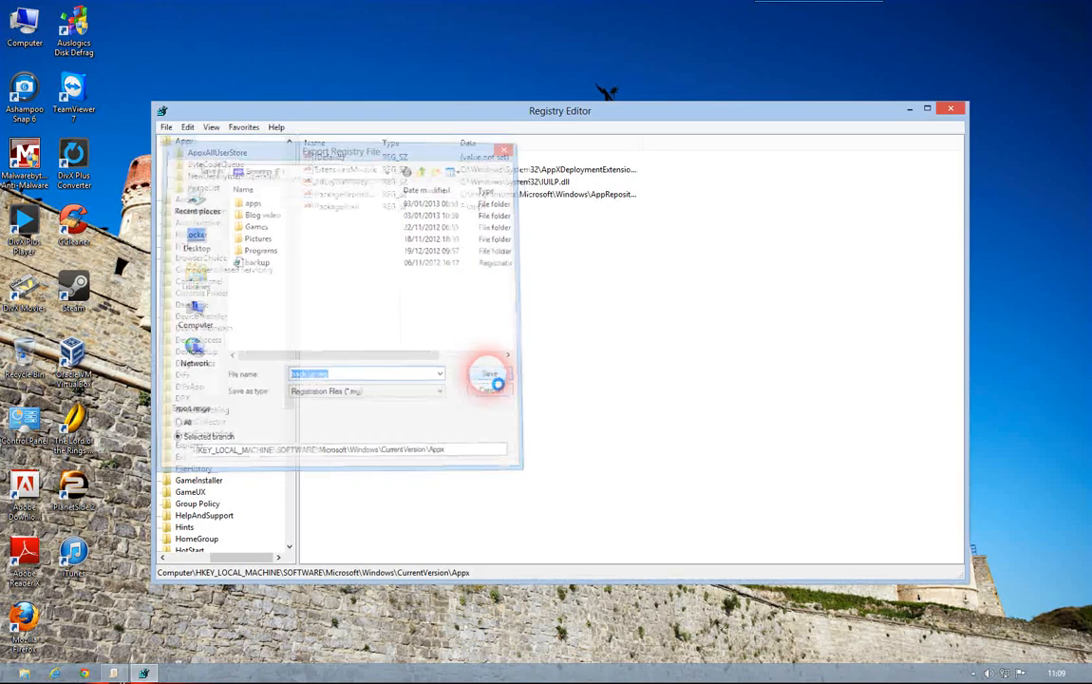
{"action": "left_click", "coordinate": [489, 373]}
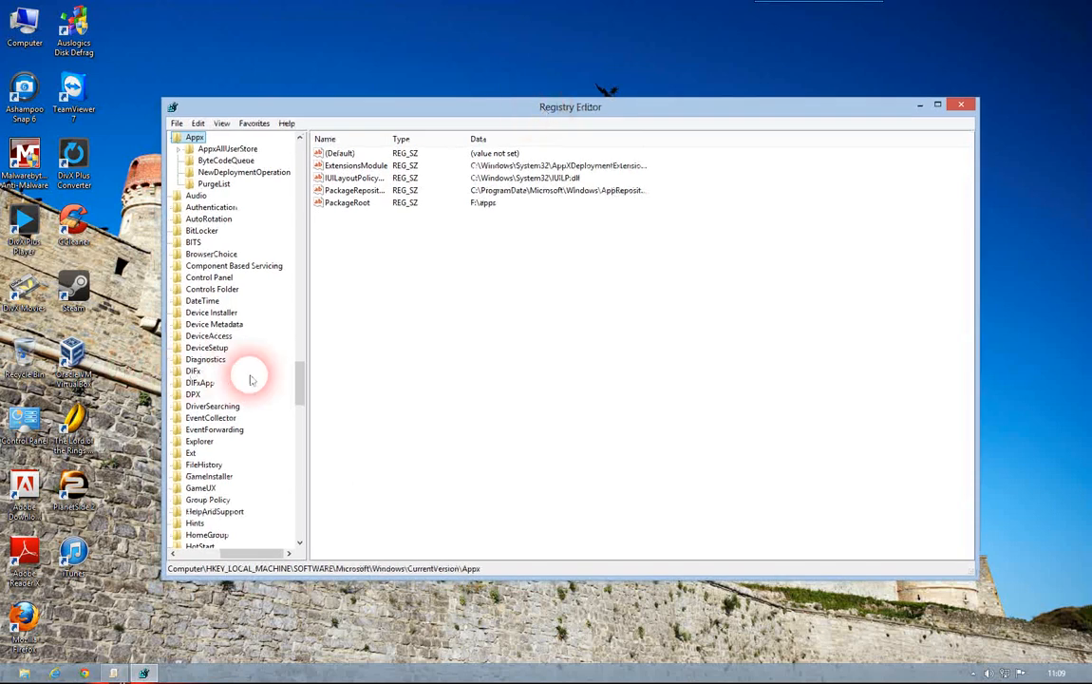
{"action": "mouse_move", "coordinate": [281, 392]}
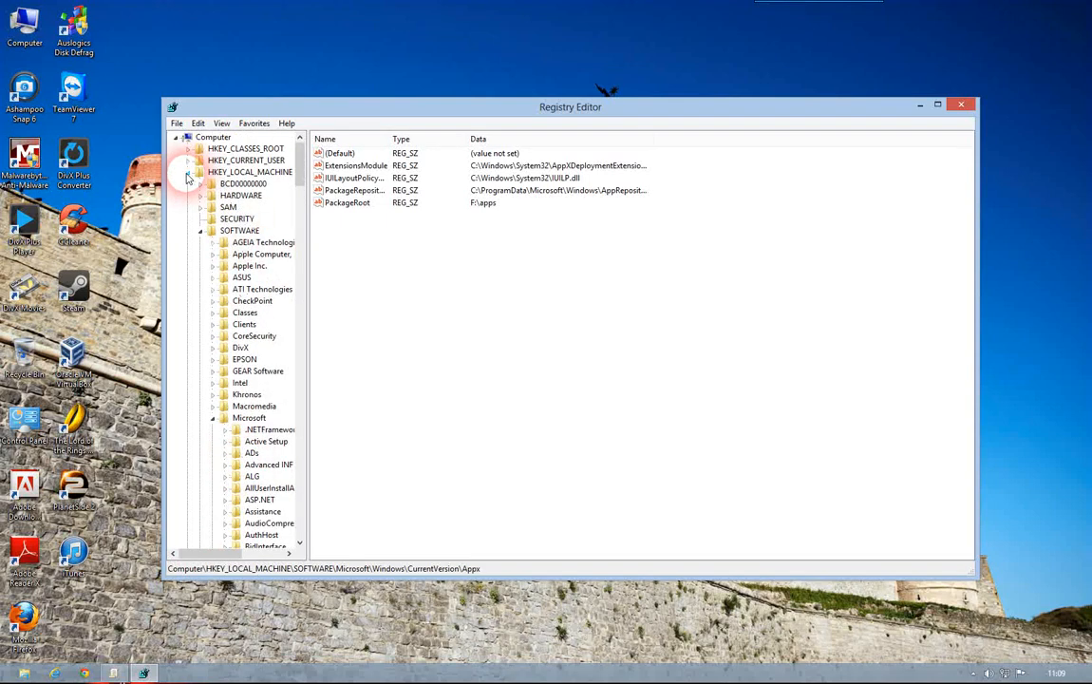
Collapse HKEY_LOCAL_MACHINE, then expand HKEY_CURRENT_USER\Software and browse its vendor subkeys.
{"action": "left_click", "coordinate": [246, 159]}
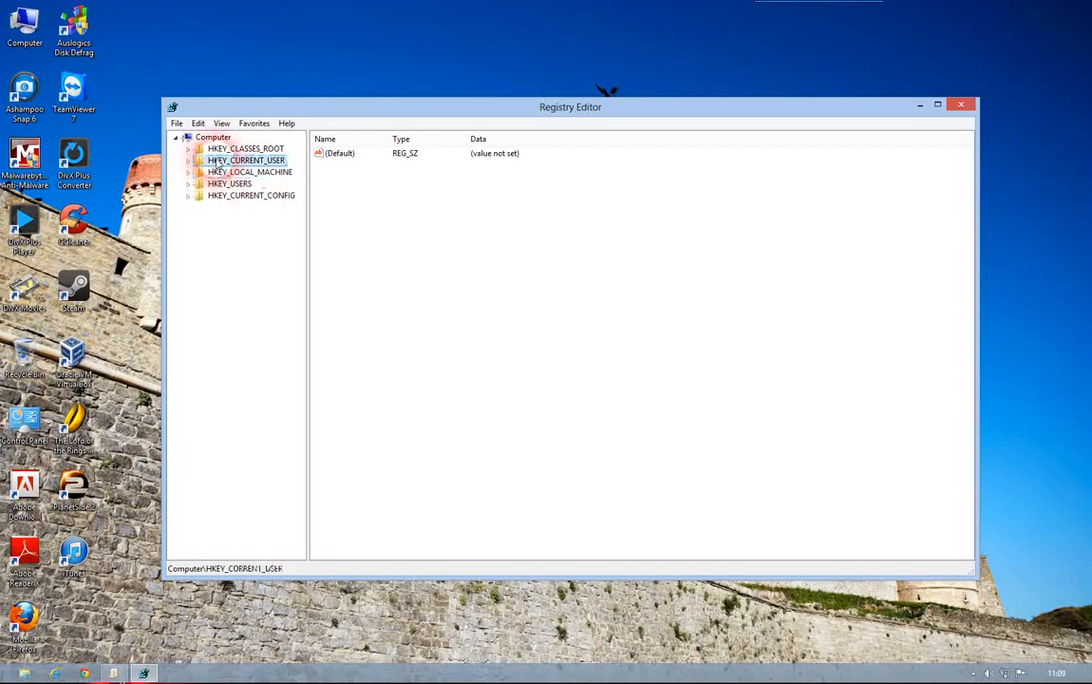
{"action": "left_click", "coordinate": [188, 159]}
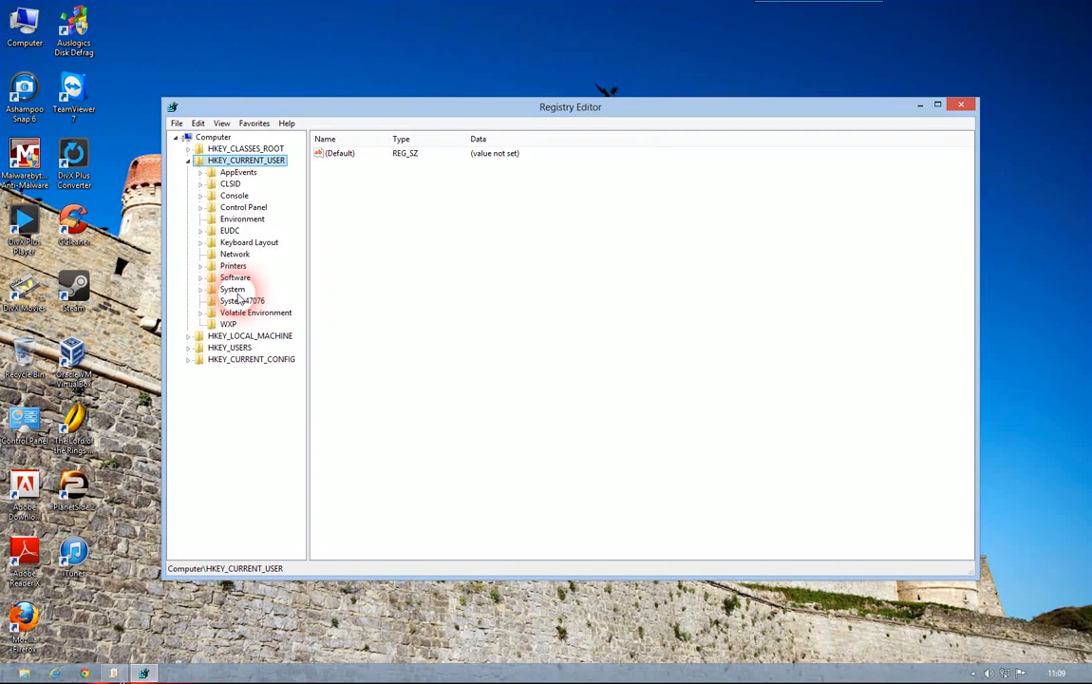
{"action": "mouse_move", "coordinate": [236, 253]}
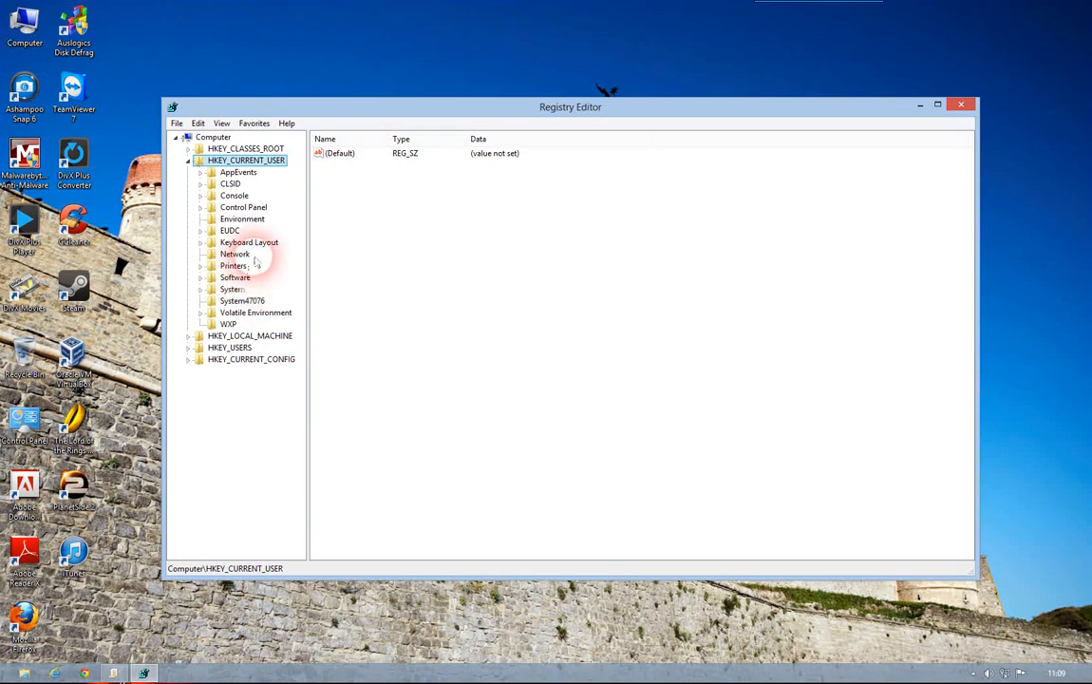
{"action": "left_click", "coordinate": [200, 277]}
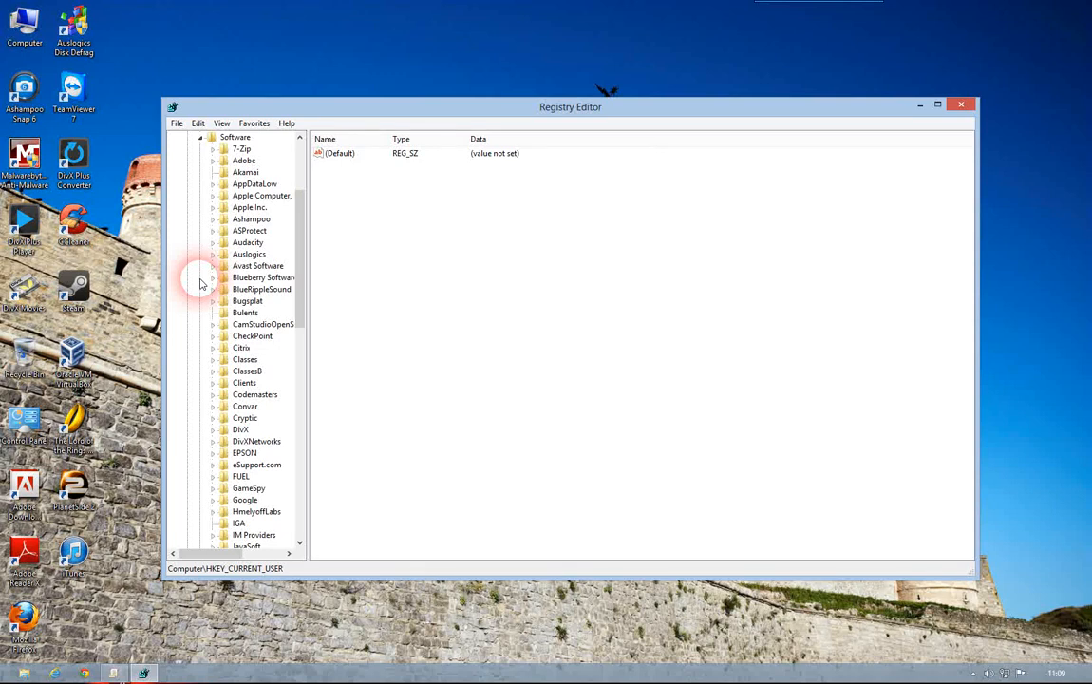
{"action": "scroll", "scroll_direction": "down", "scroll_amount": 3}
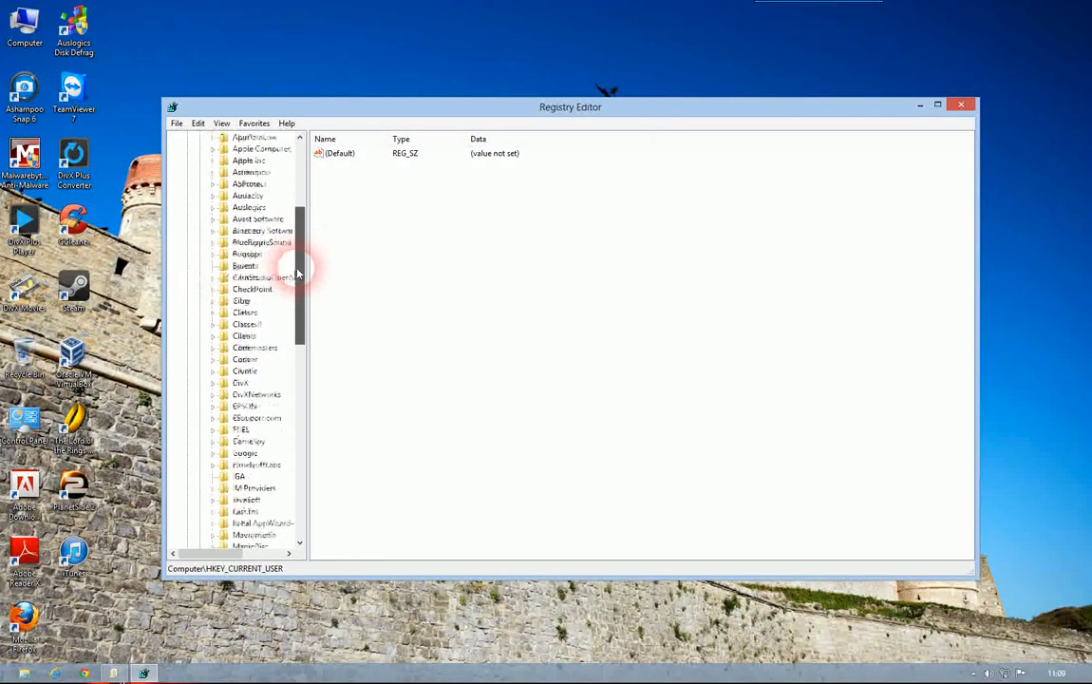
{"action": "scroll", "scroll_direction": "down", "scroll_amount": 3}
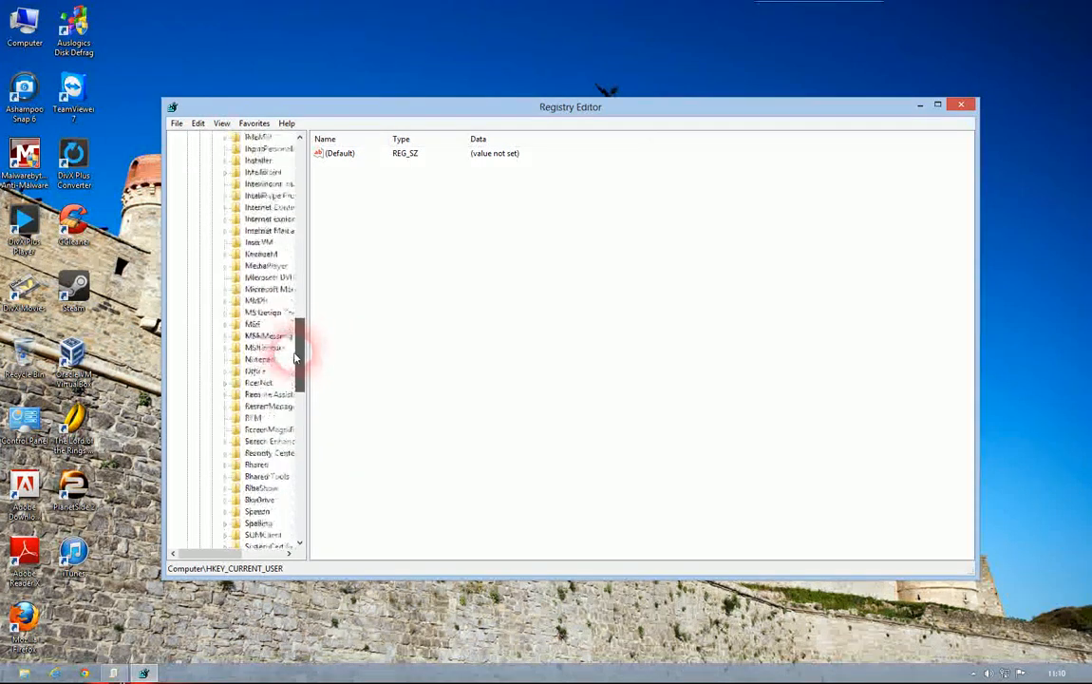
{"action": "scroll", "scroll_direction": "down", "scroll_amount": 3}
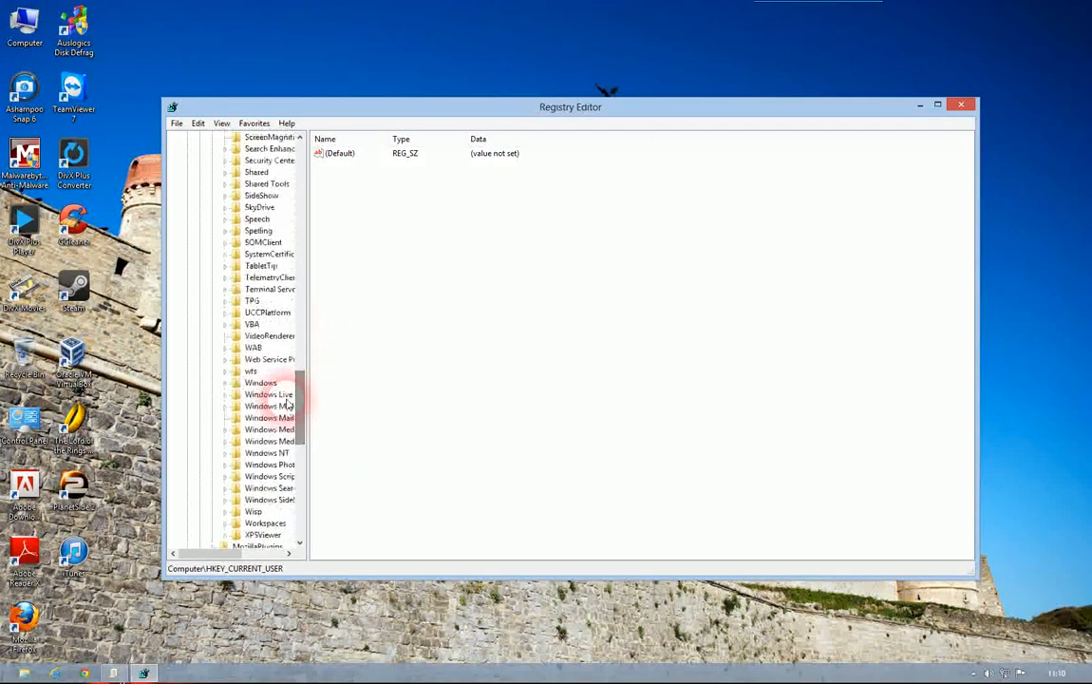
Expand Microsoft, Windows and CurrentVersion under HKEY_CURRENT_USER\Software.
{"action": "left_click", "coordinate": [274, 500]}
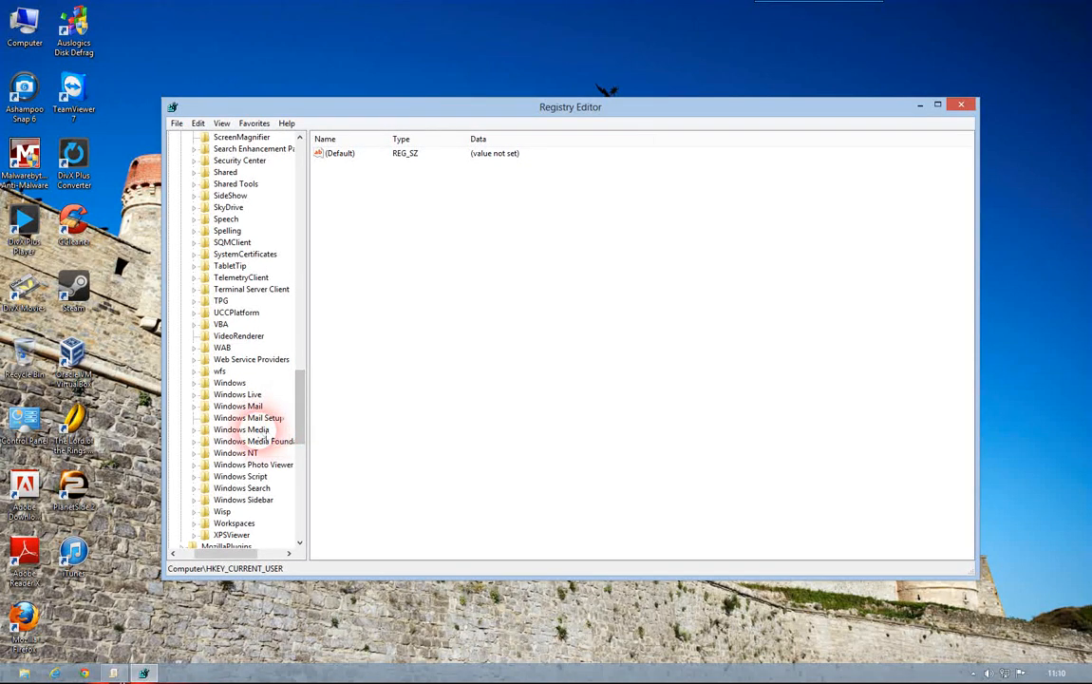
{"action": "left_click", "coordinate": [194, 381]}
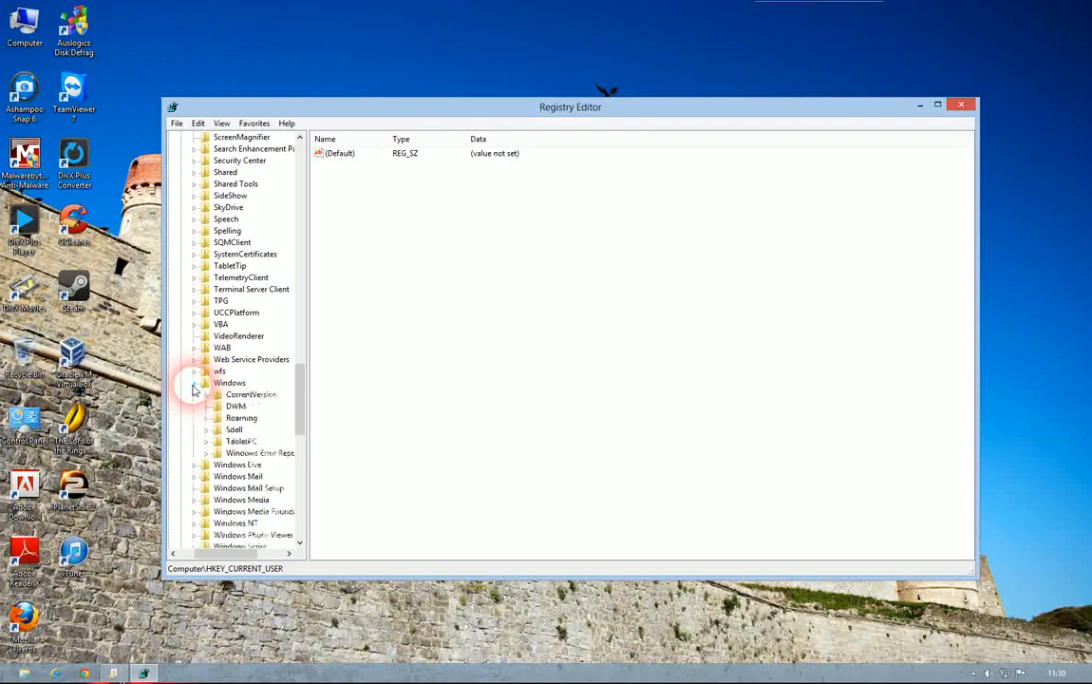
{"action": "left_click", "coordinate": [194, 383]}
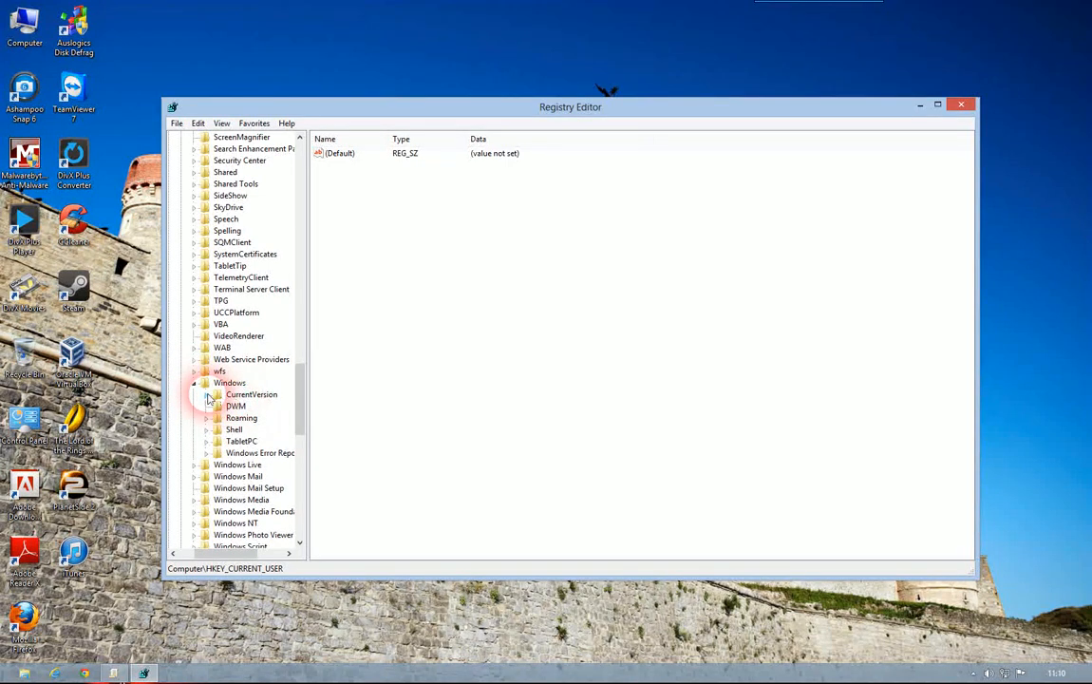
{"action": "left_click", "coordinate": [207, 394]}
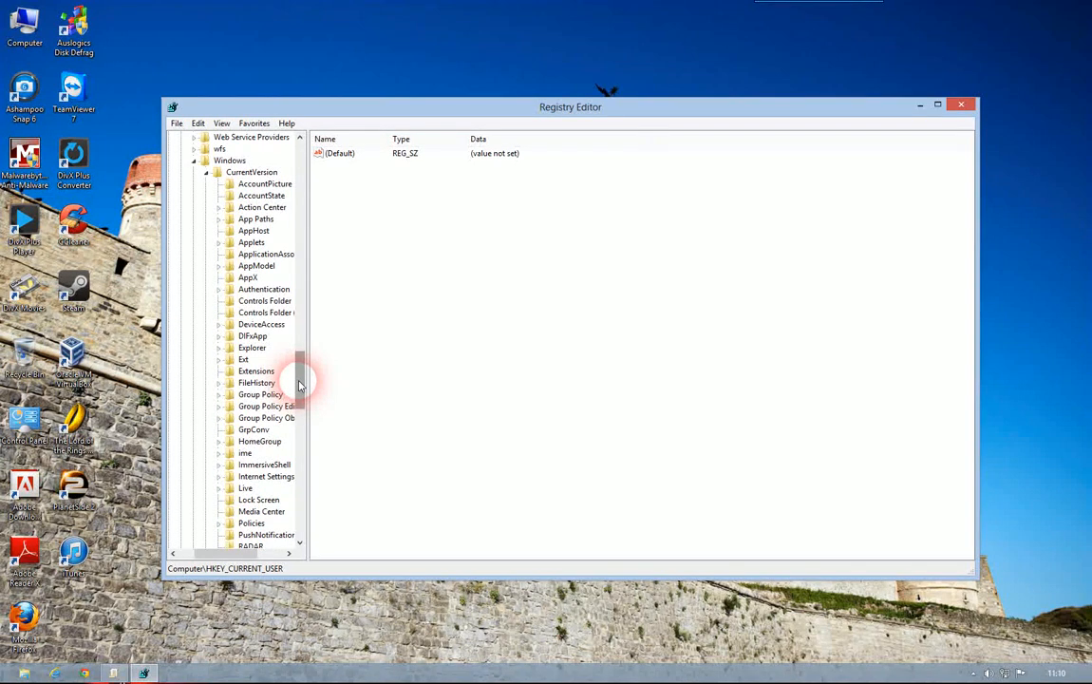
Expand Policies and select its Explorer key, showing NoDriveTypeAutoRun.
{"action": "scroll", "scroll_direction": "down", "scroll_amount": 3}
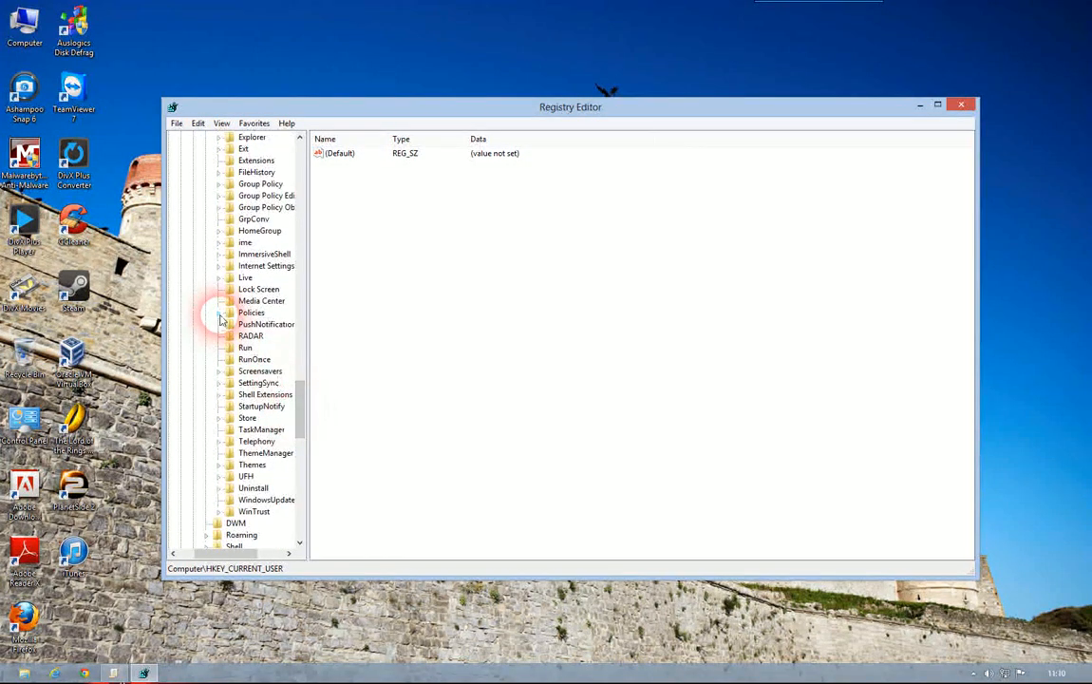
{"action": "left_click", "coordinate": [220, 312]}
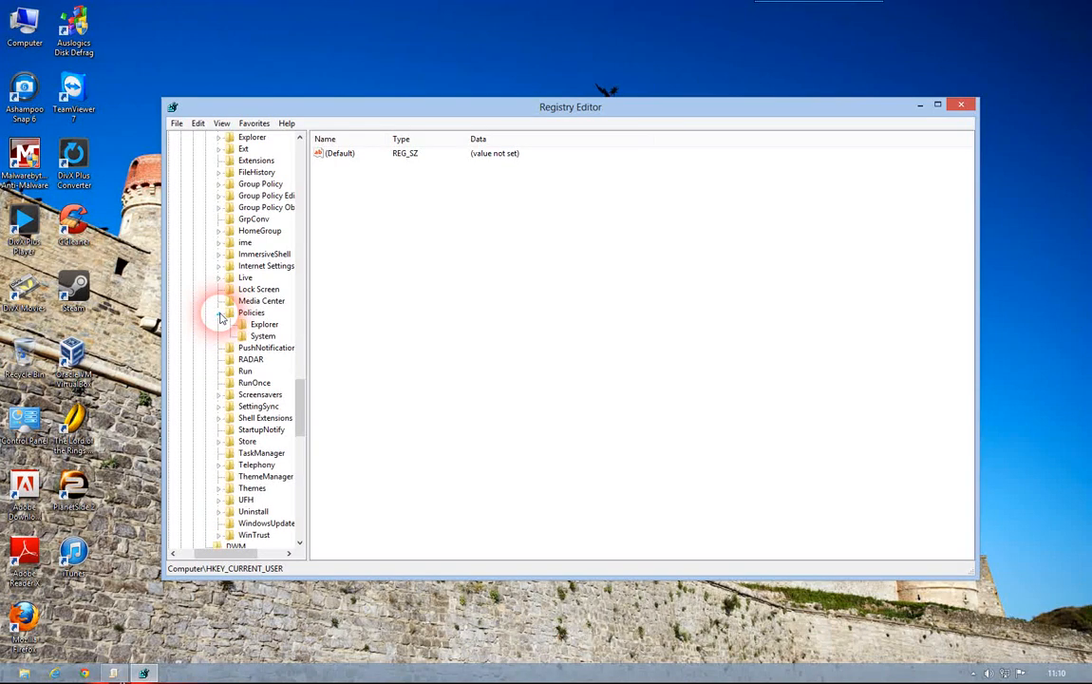
{"action": "left_click", "coordinate": [264, 324]}
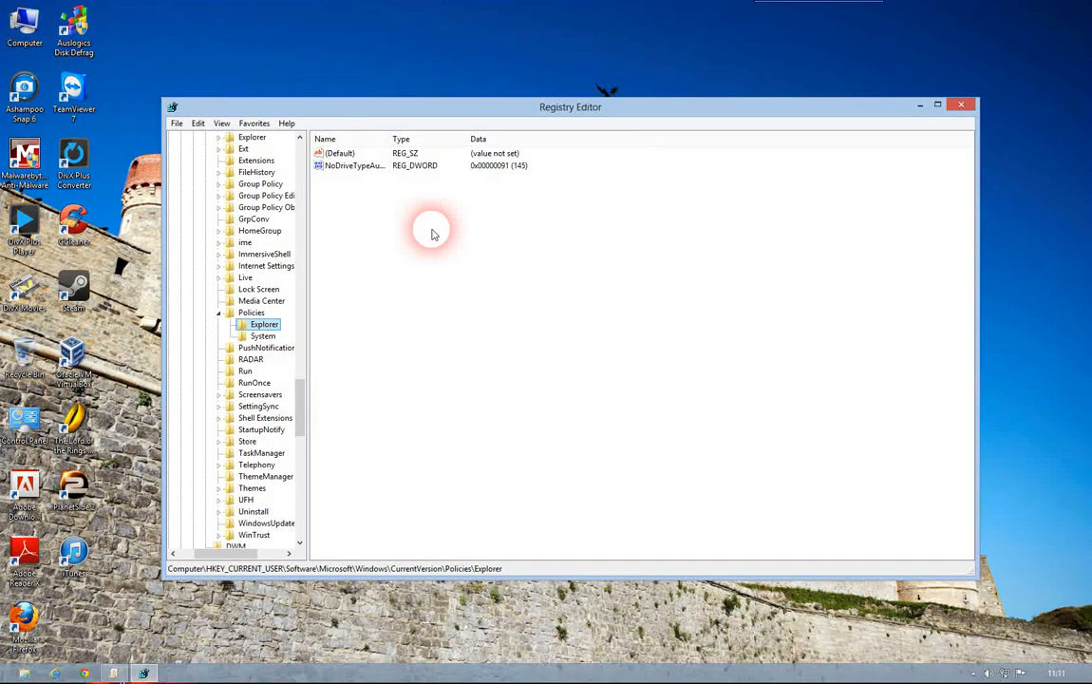
Add a new DWORD (32-bit) value named NoControlPanel to the Policies\Explorer key.
{"action": "right_click", "coordinate": [432, 233]}
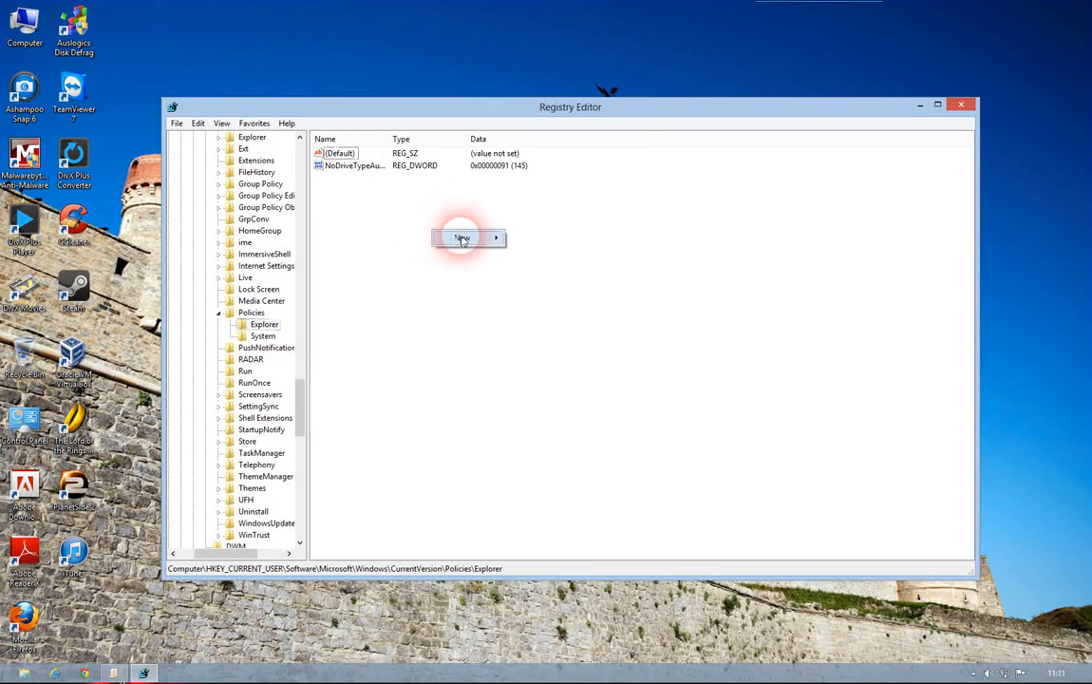
{"action": "left_click", "coordinate": [462, 237]}
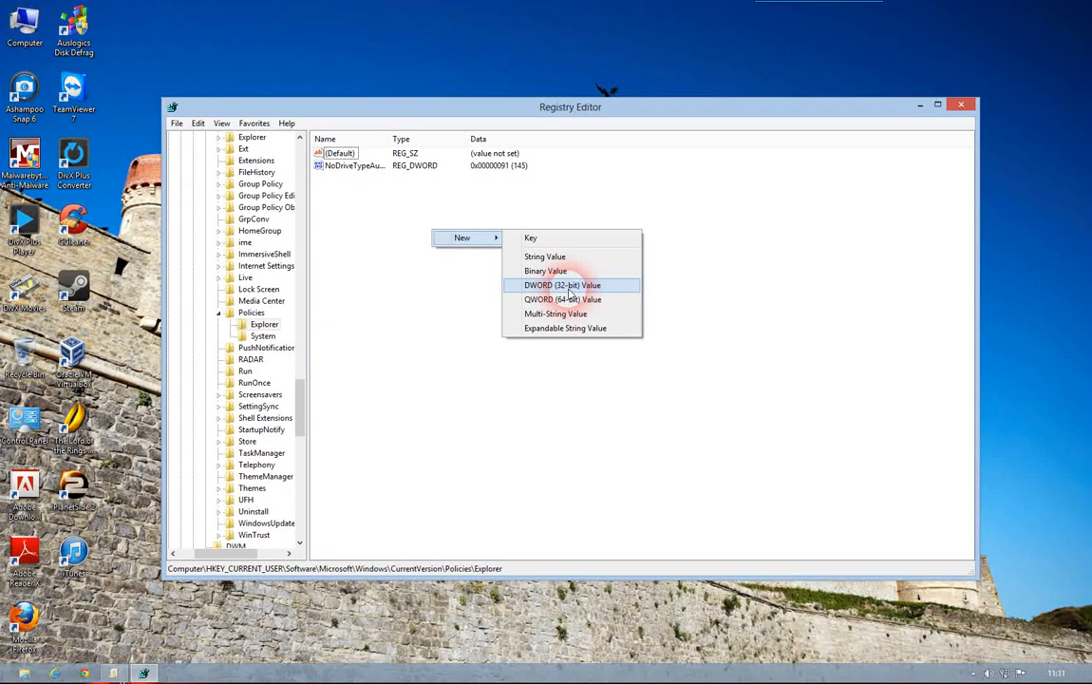
{"action": "left_click", "coordinate": [562, 285]}
{"action": "type", "text": "NoControlPanel"}
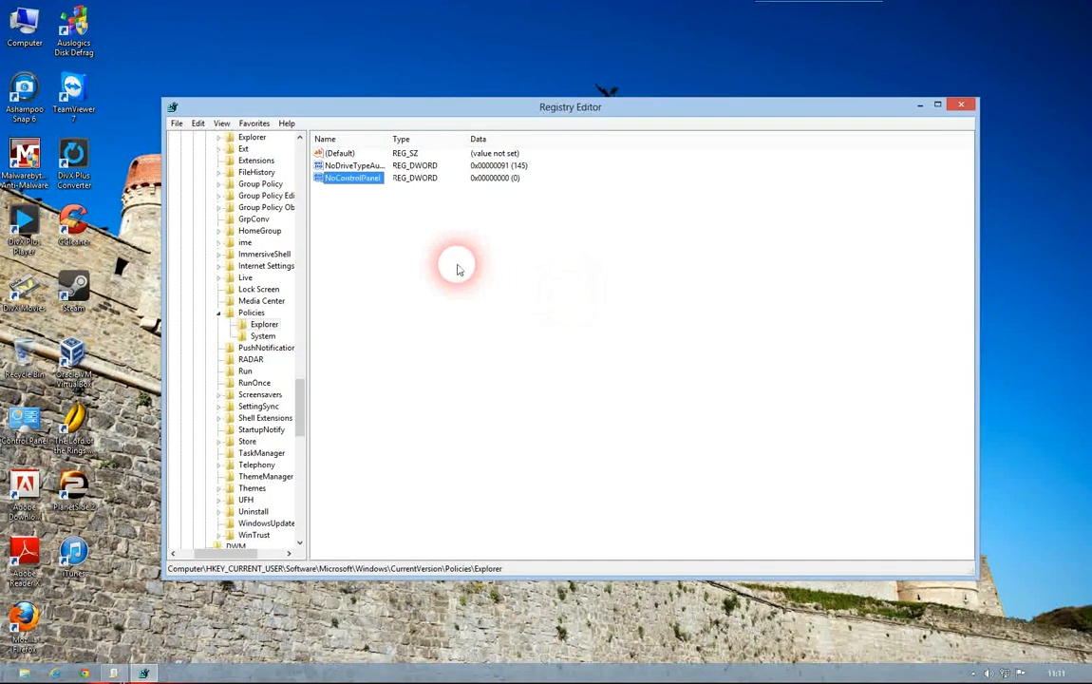
Modify NoControlPanel, setting its value data to 1.
{"action": "right_click", "coordinate": [351, 178]}
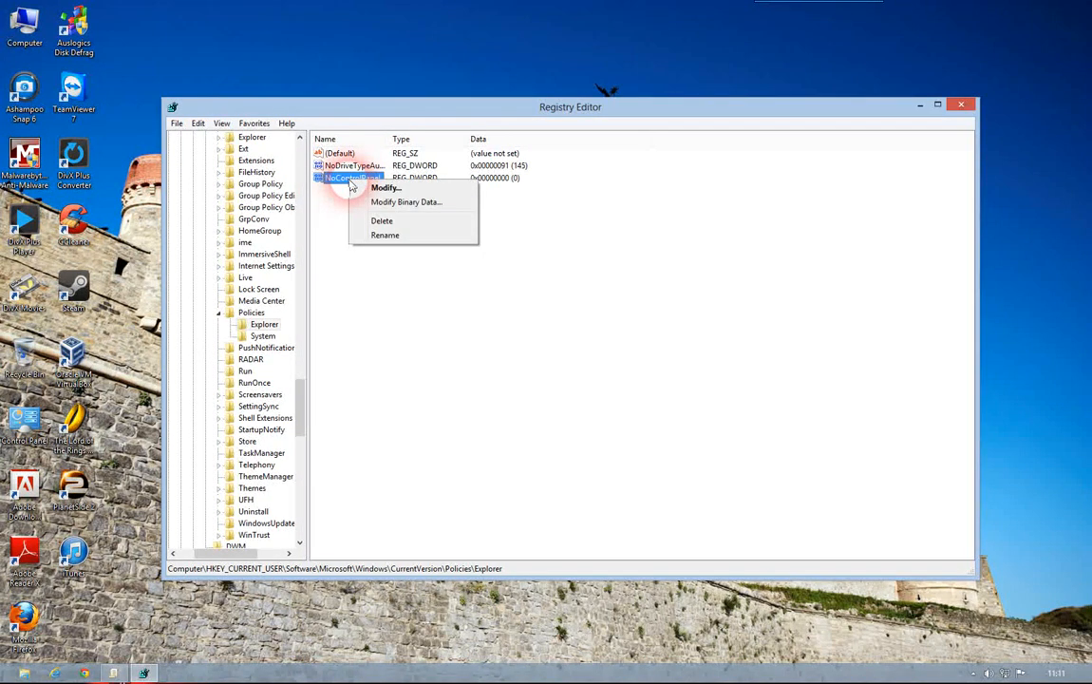
{"action": "left_click", "coordinate": [386, 187]}
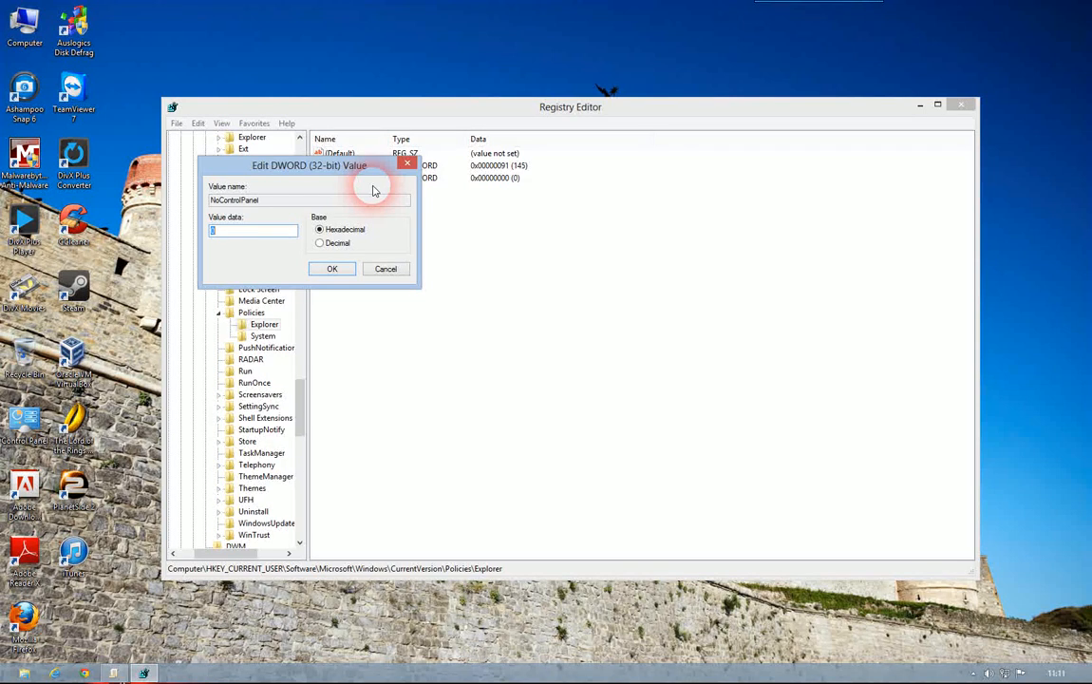
{"action": "left_click", "coordinate": [254, 231]}
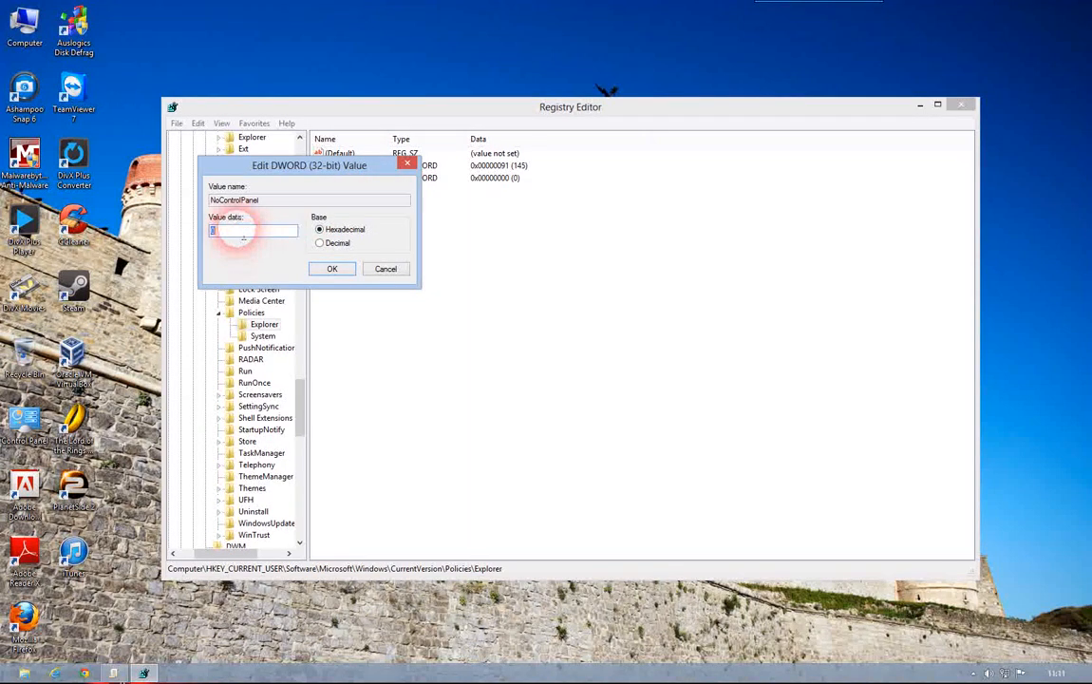
{"action": "left_click", "coordinate": [331, 268]}
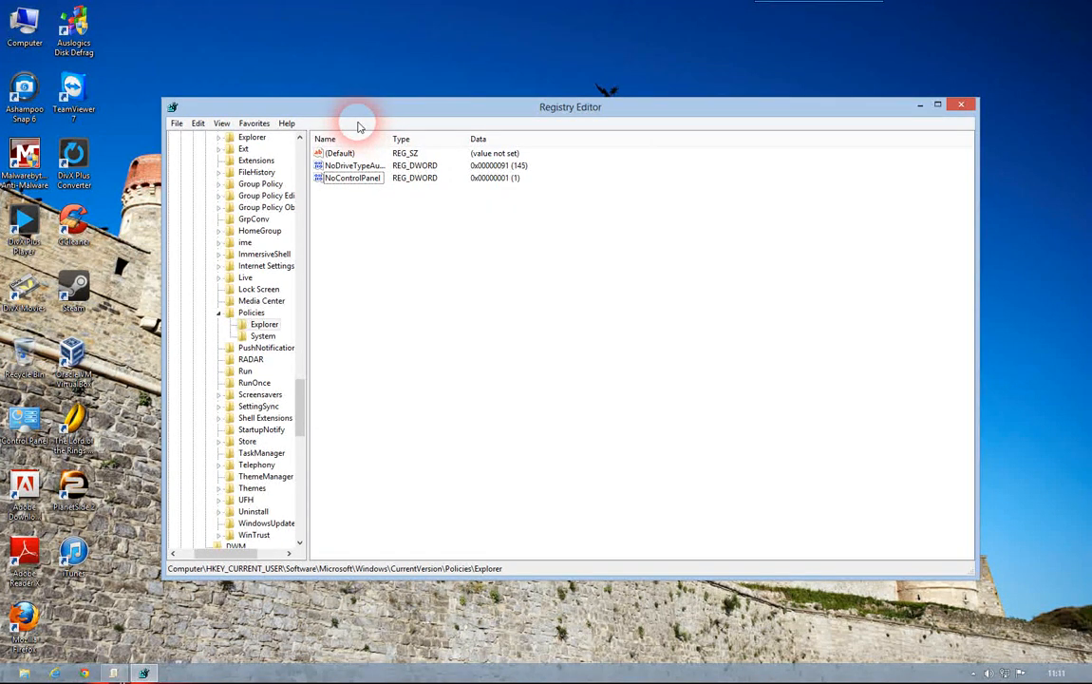
{"action": "mouse_move", "coordinate": [387, 196]}
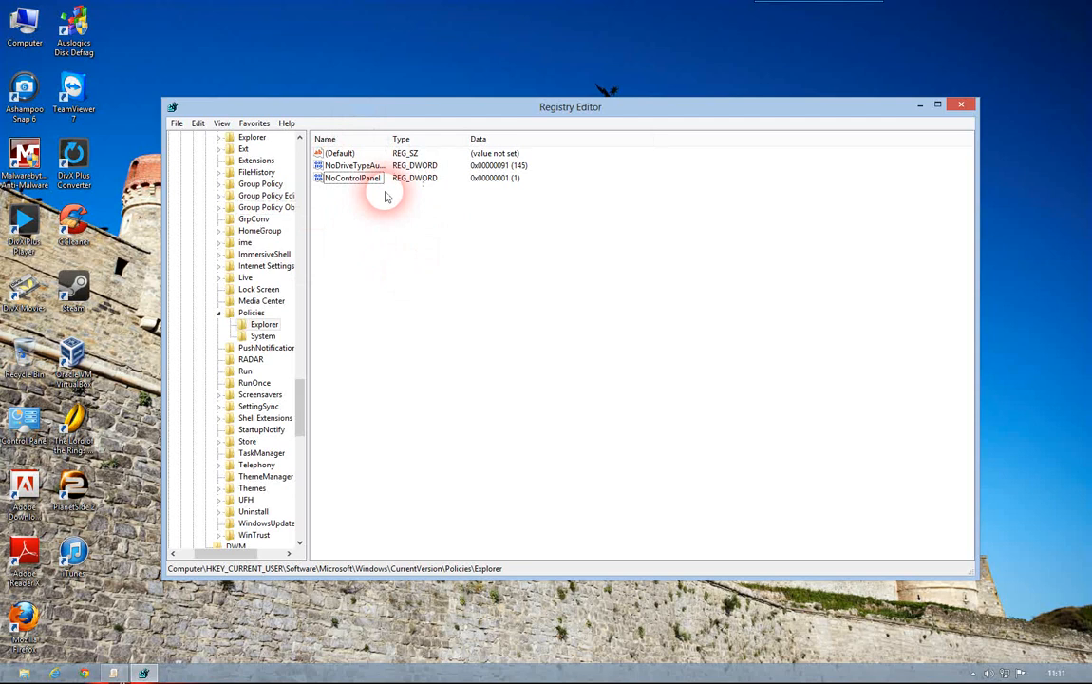